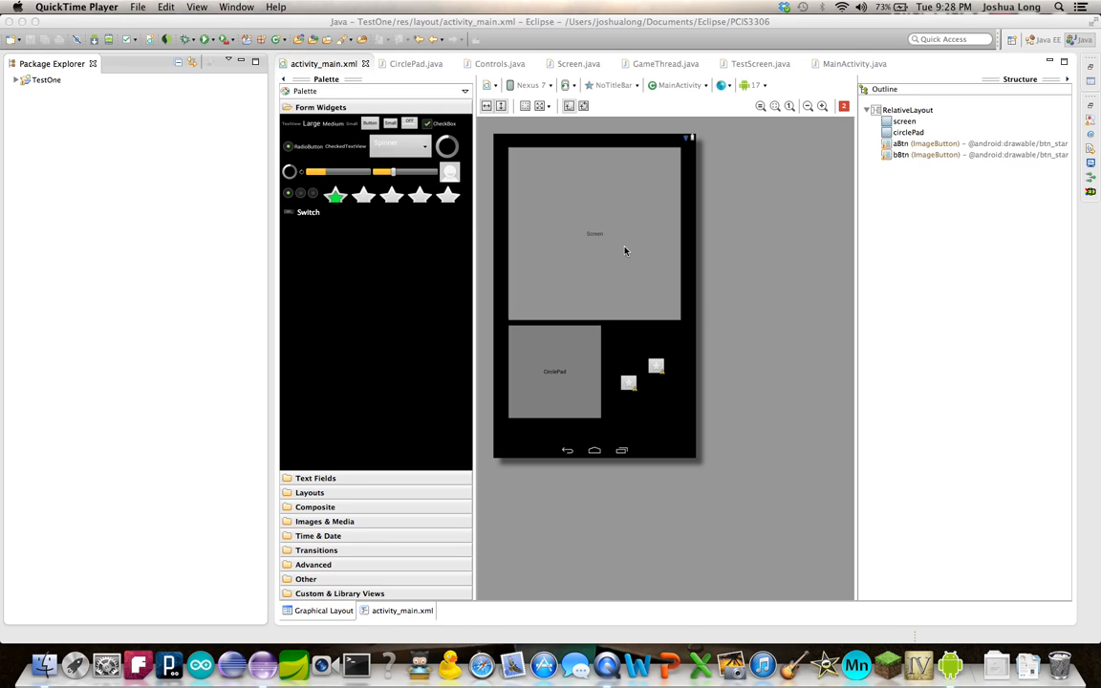
pyautogui.moveTo(600, 201)
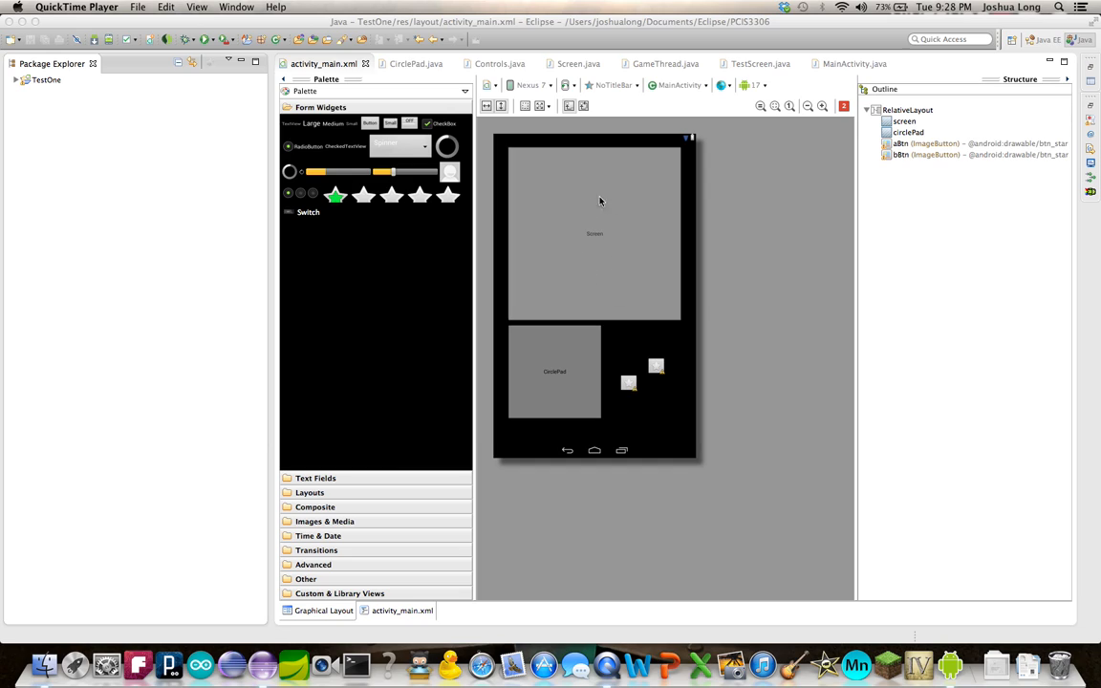
pyautogui.moveTo(579, 242)
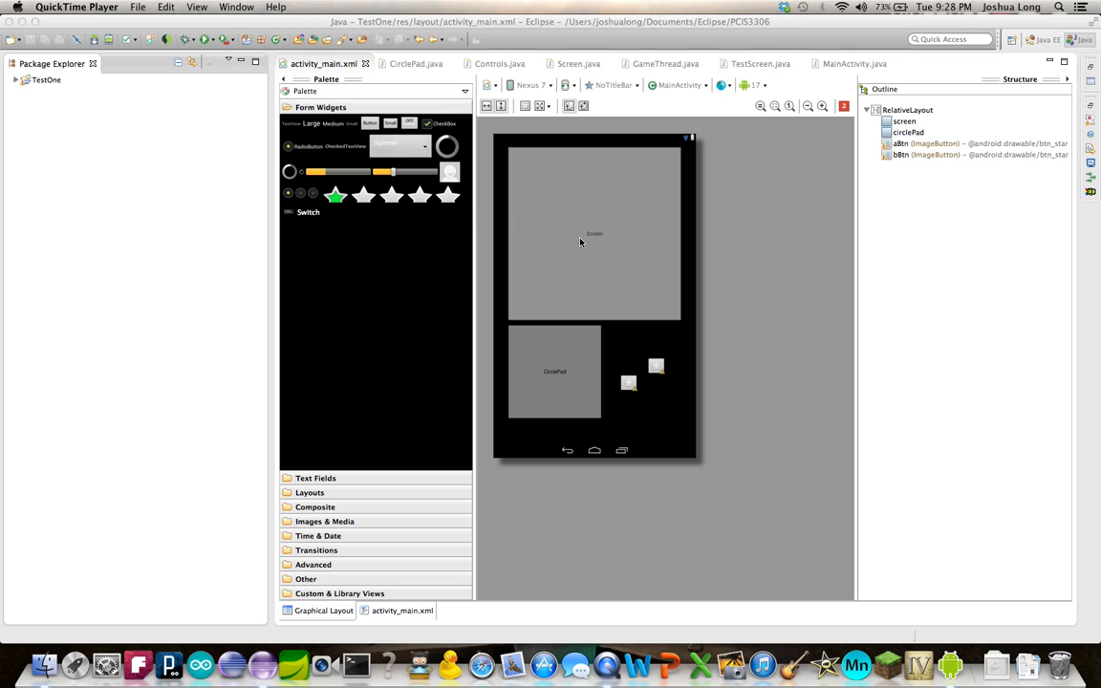
pyautogui.moveTo(589, 266)
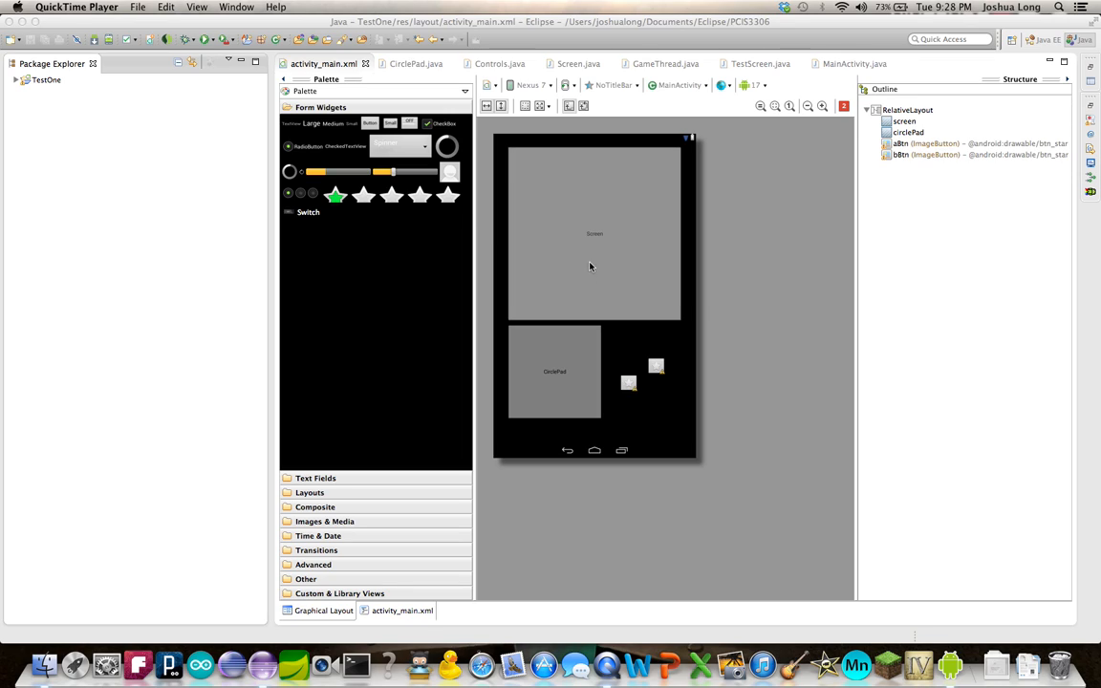
pyautogui.moveTo(582, 316)
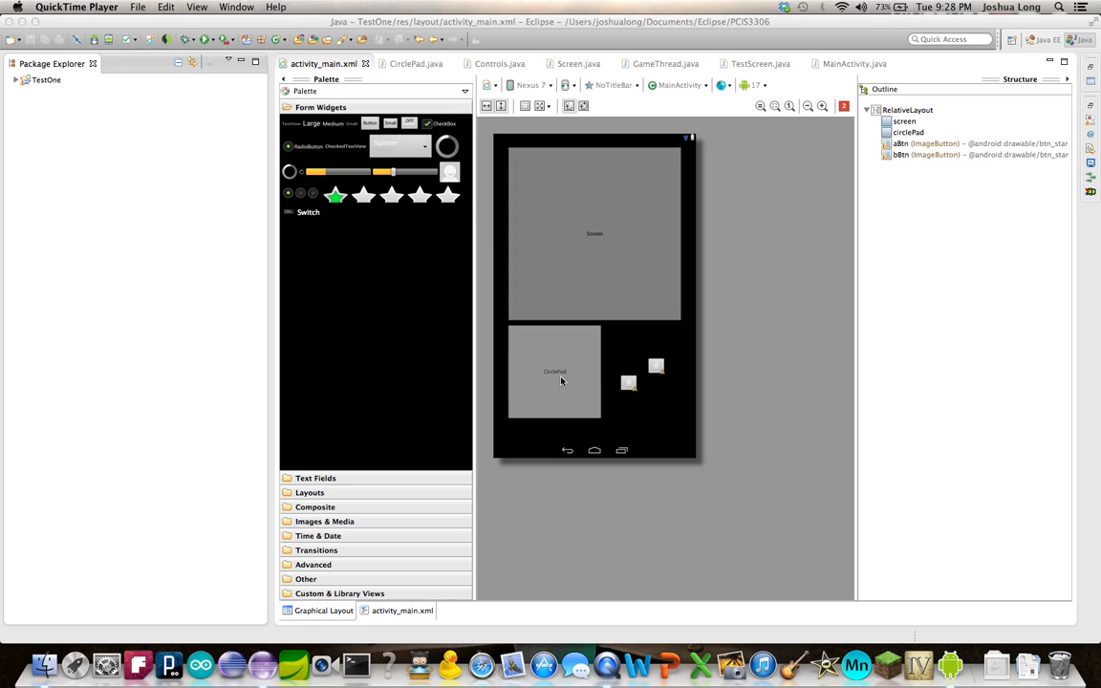
pyautogui.moveTo(561, 370)
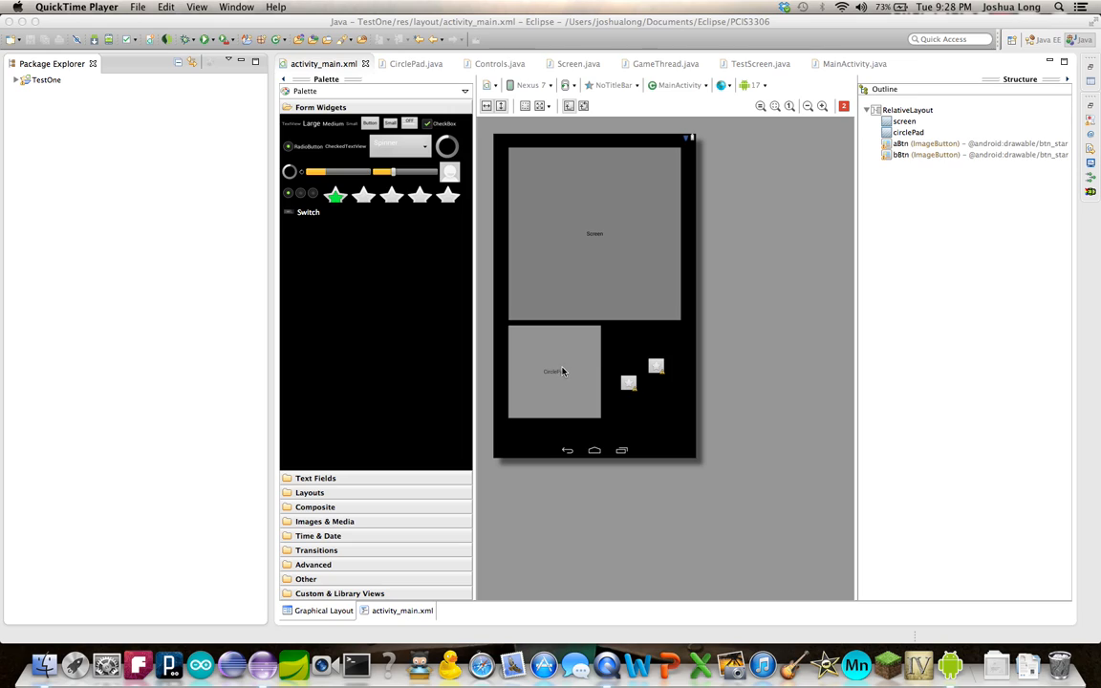
pyautogui.moveTo(557, 393)
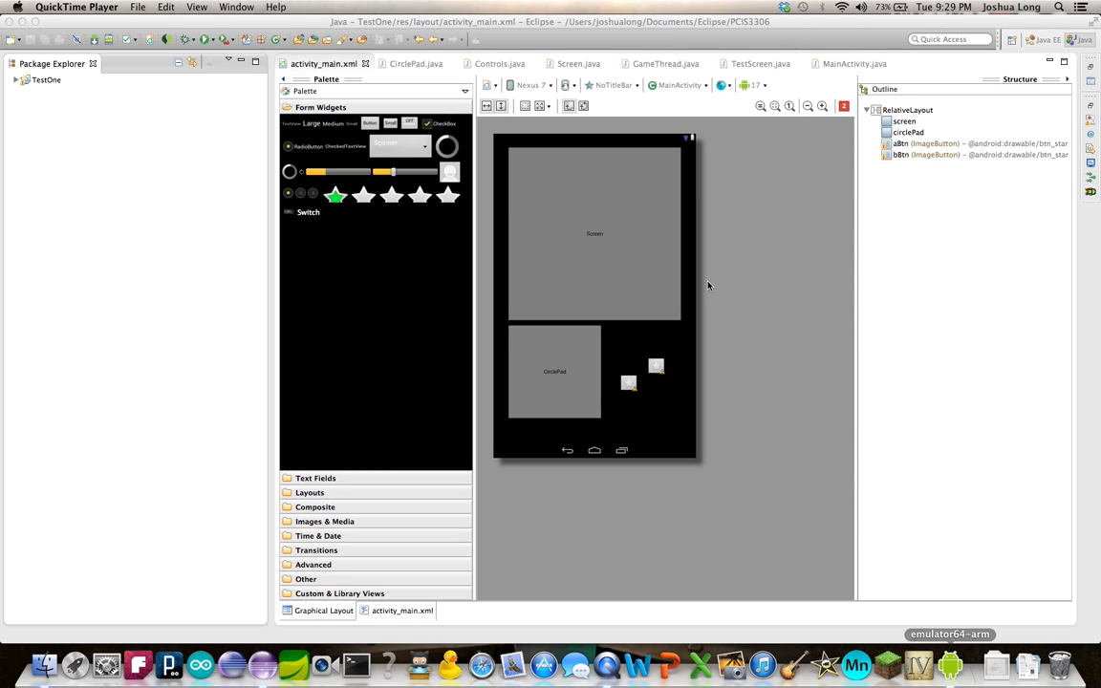
pyautogui.moveTo(621, 330)
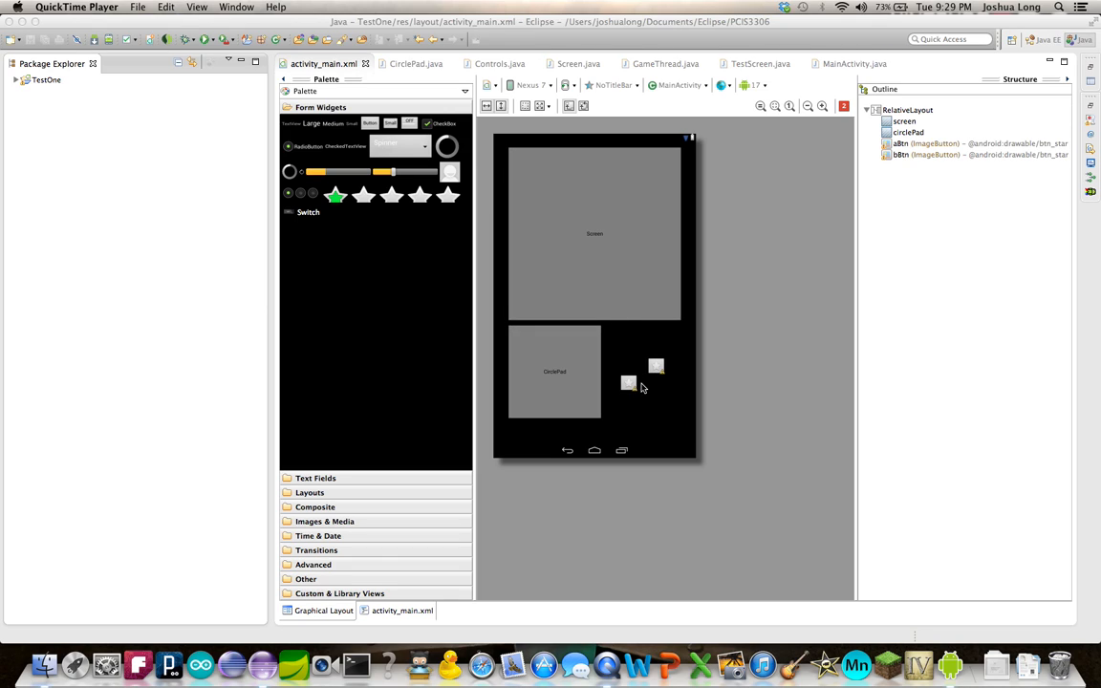
pyautogui.moveTo(643, 413)
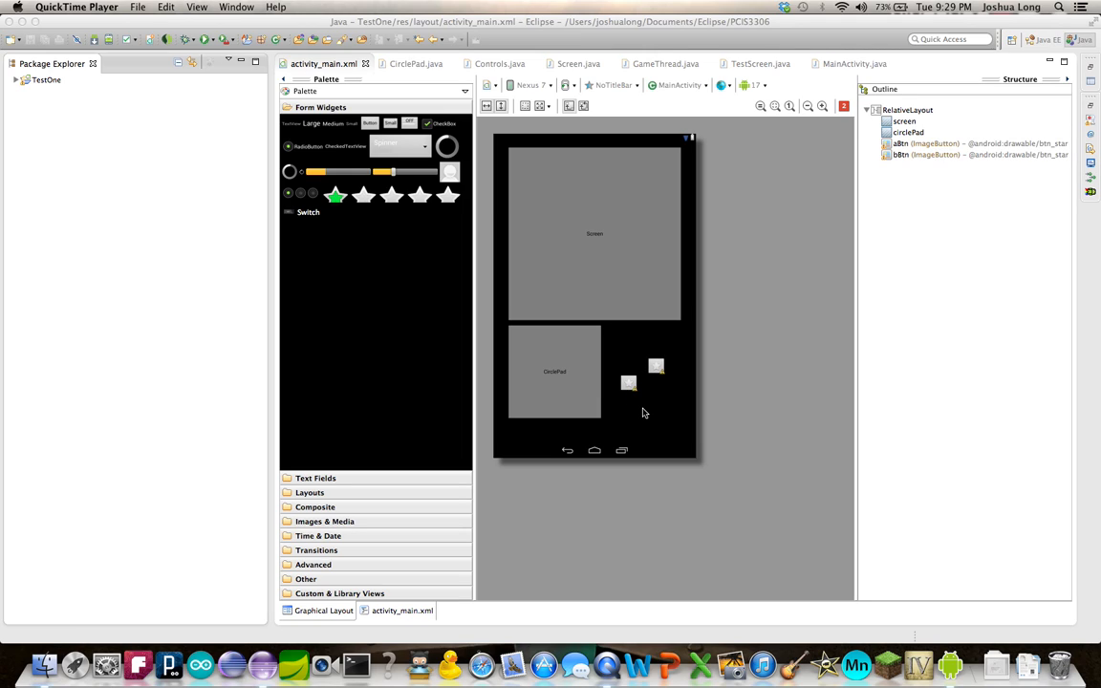
pyautogui.moveTo(643, 401)
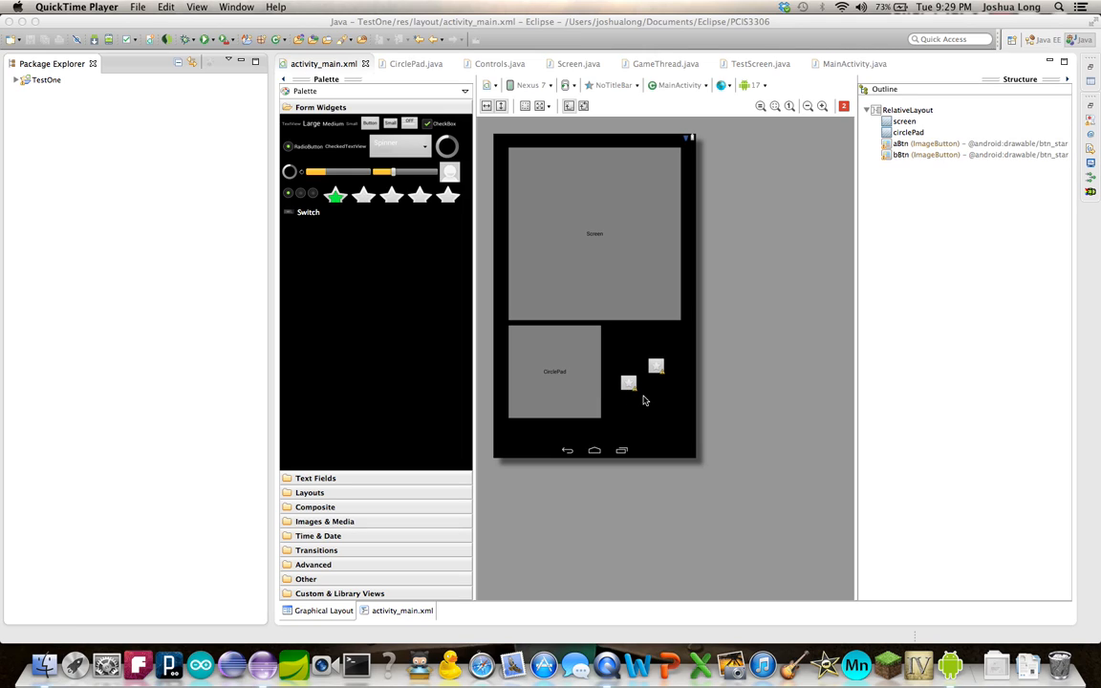
pyautogui.moveTo(595, 236)
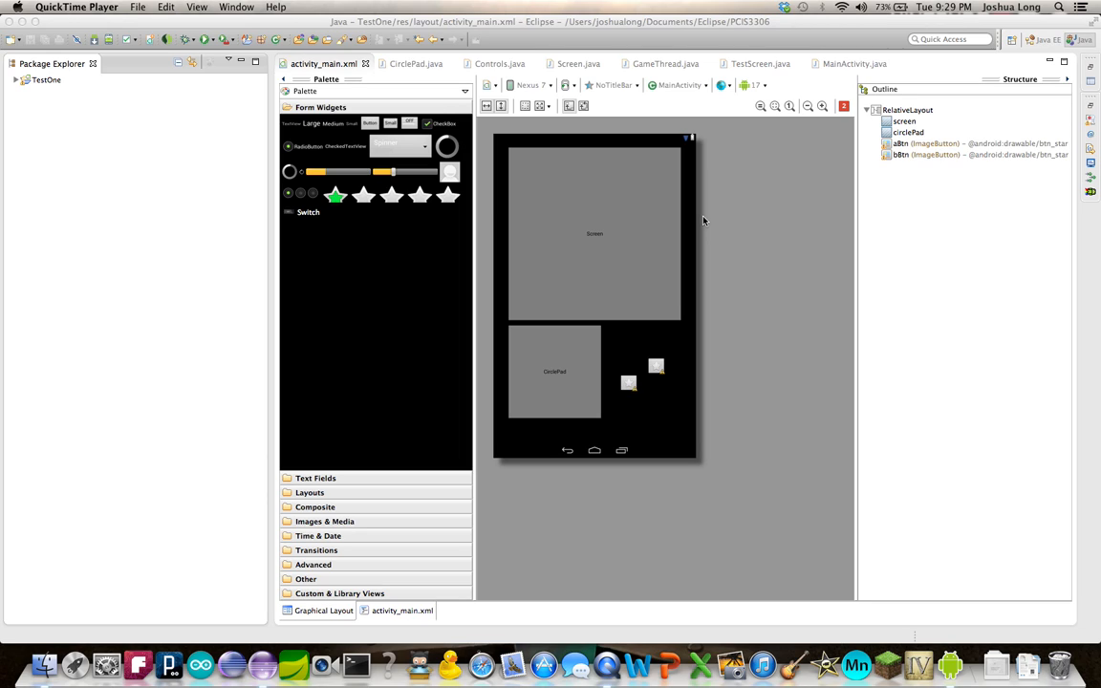
pyautogui.moveTo(632, 244)
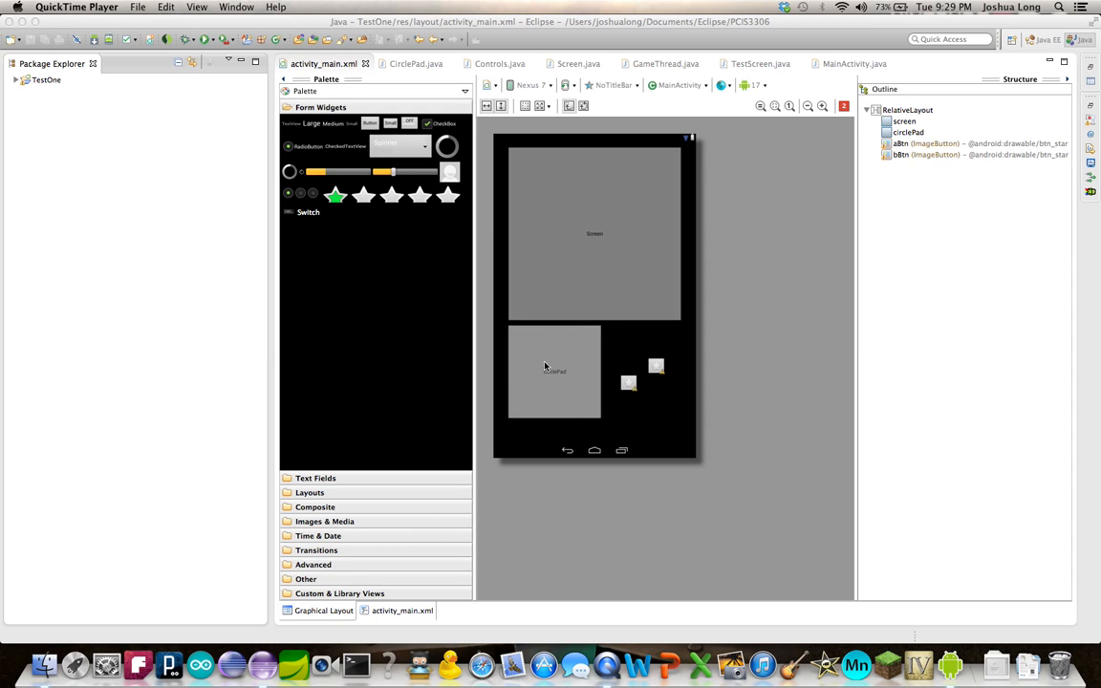
pyautogui.moveTo(540, 358)
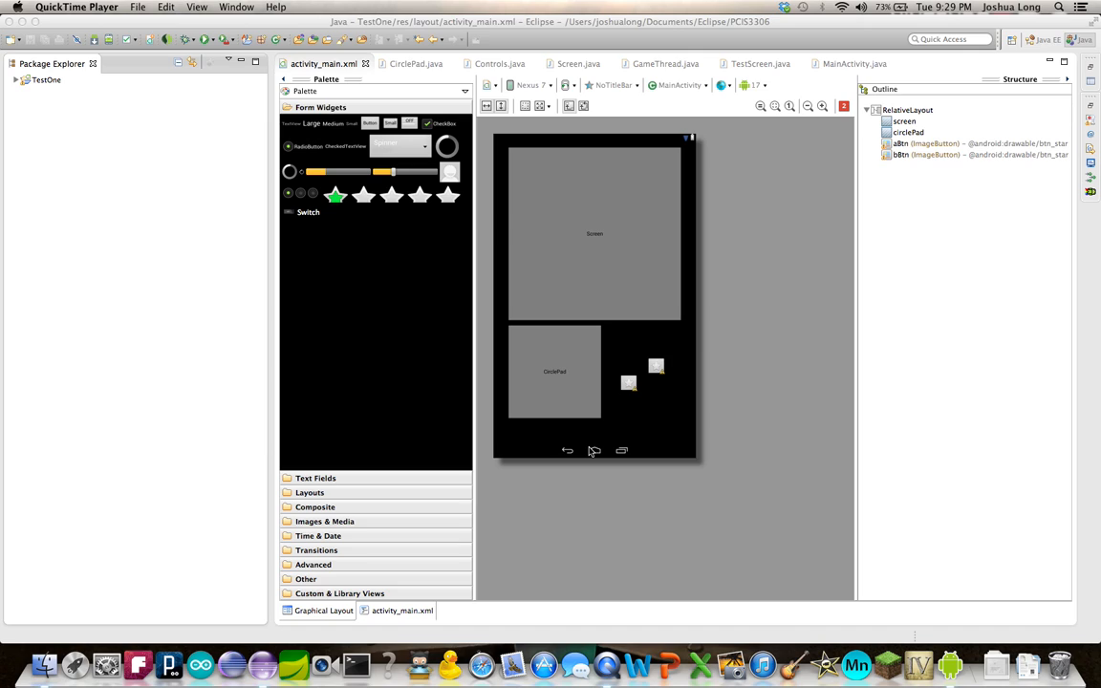
pyautogui.moveTo(950, 665)
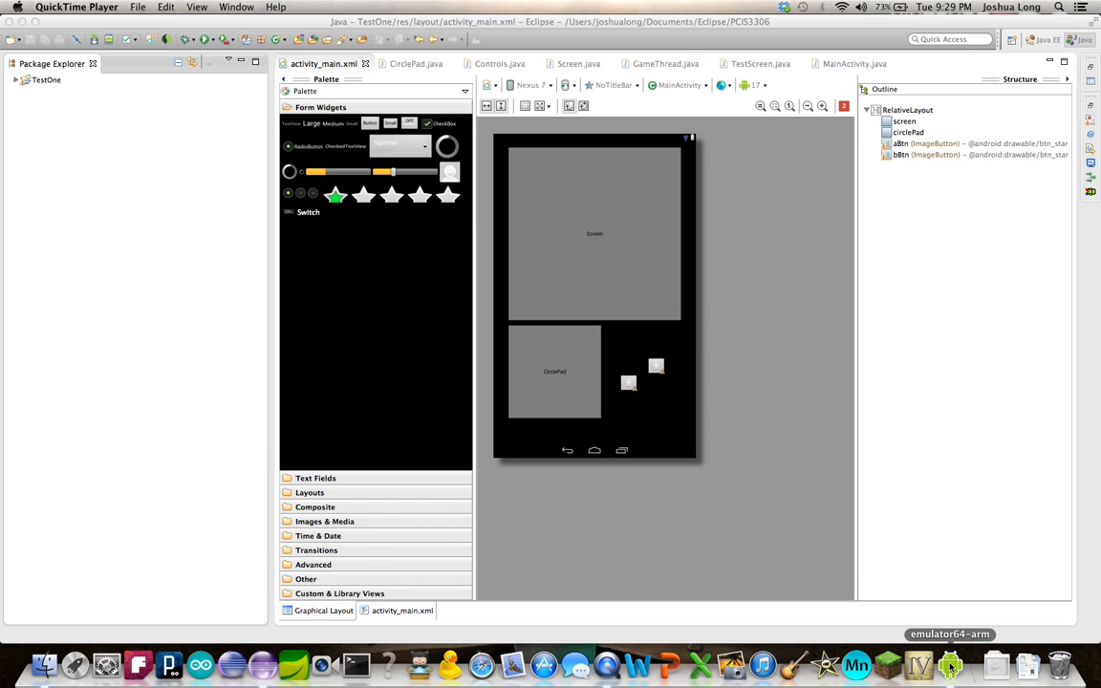
# Bring the controller app forward and press the A, B, then A star buttons to check their readouts.
pyautogui.click(949, 664)
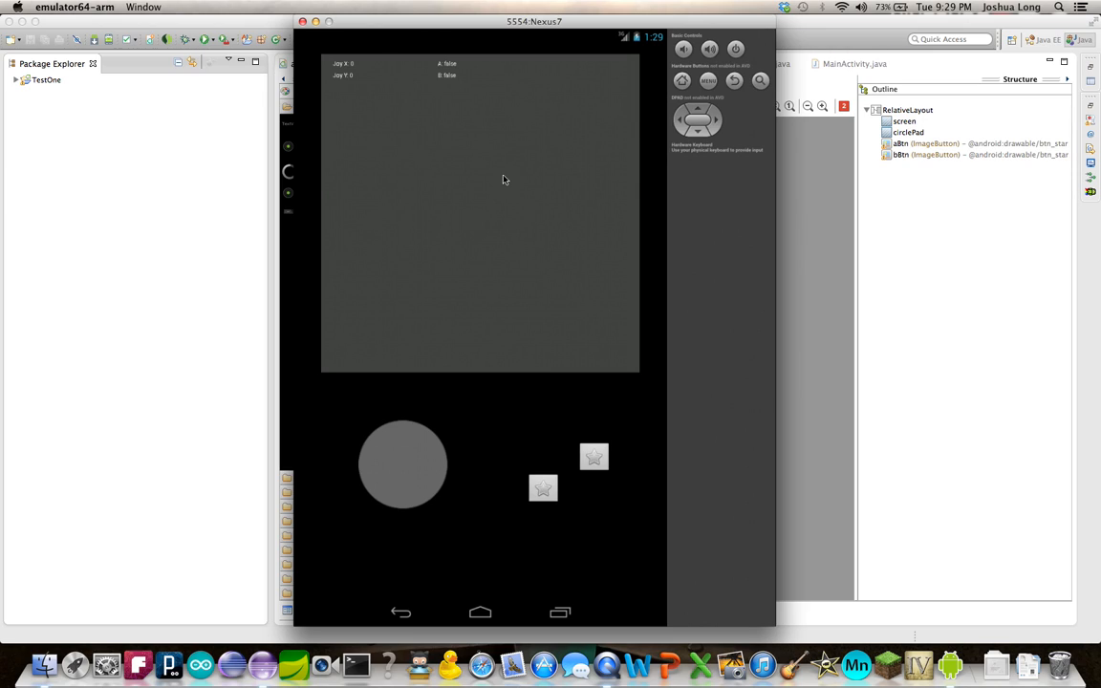
pyautogui.moveTo(478, 118)
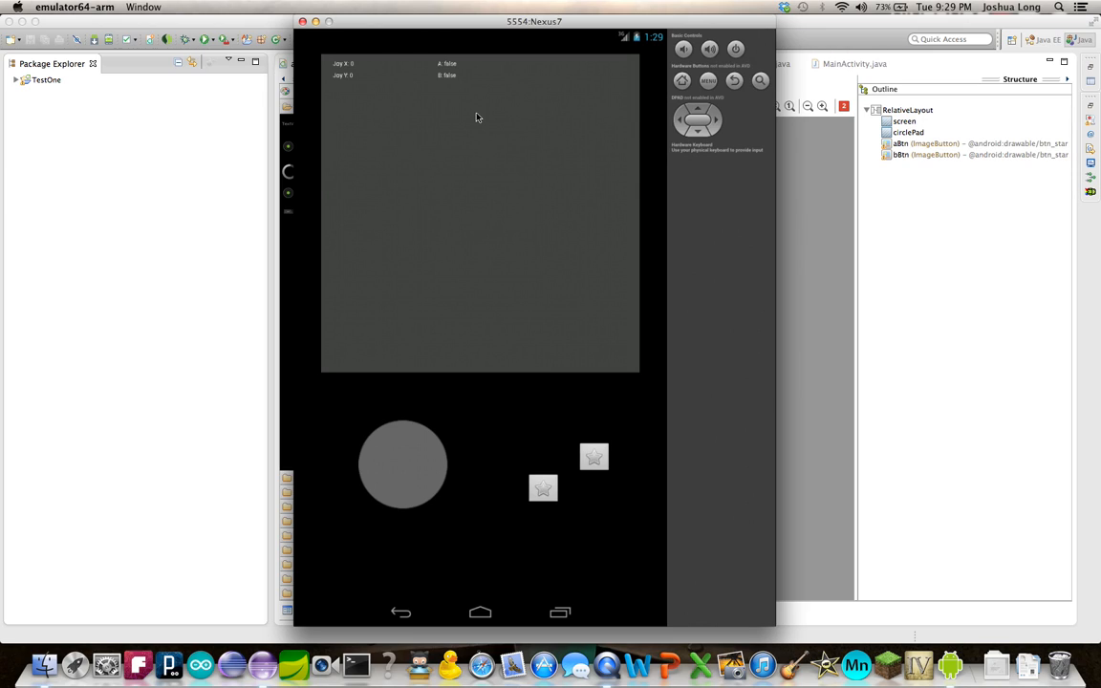
pyautogui.moveTo(328, 131)
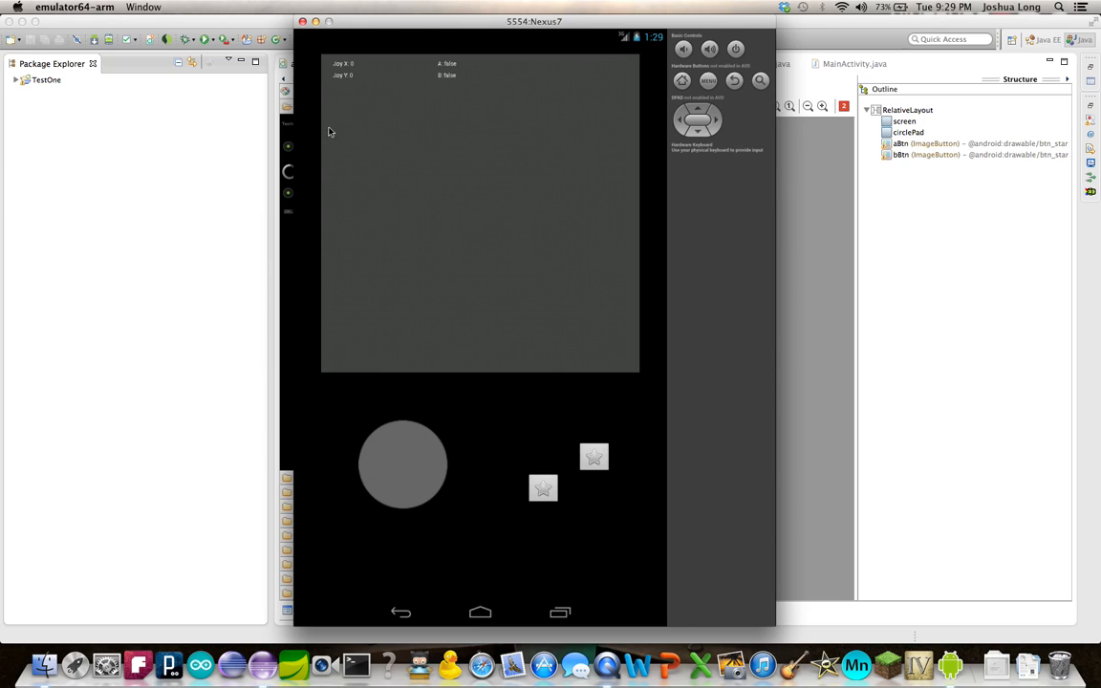
pyautogui.moveTo(350, 92)
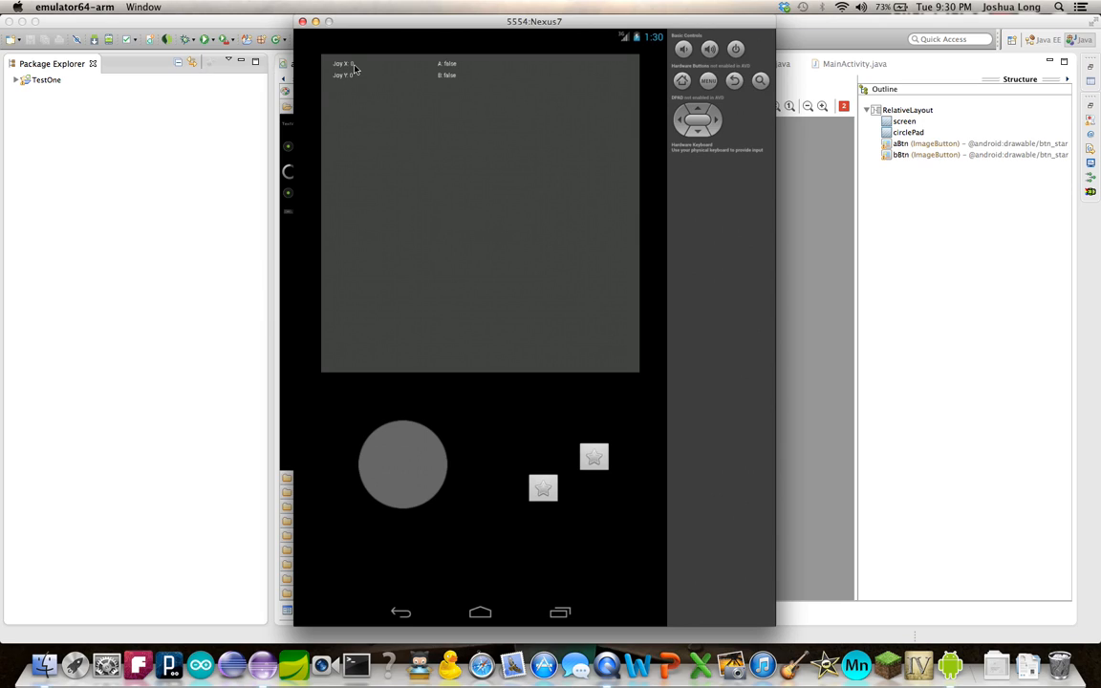
pyautogui.moveTo(334, 84)
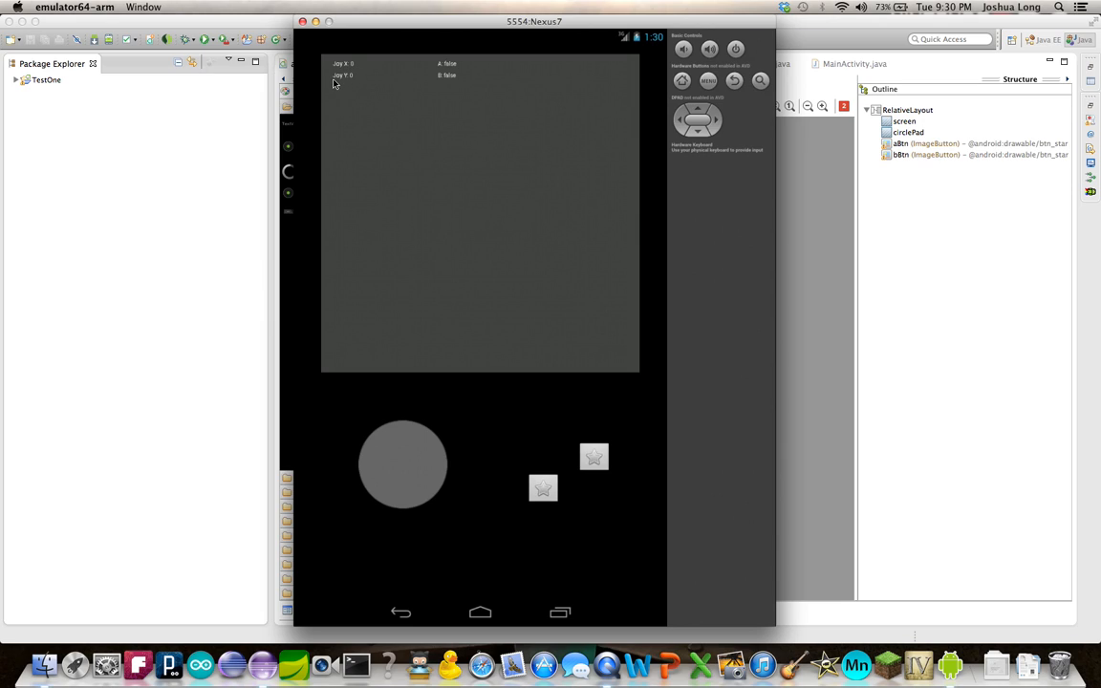
pyautogui.moveTo(468, 86)
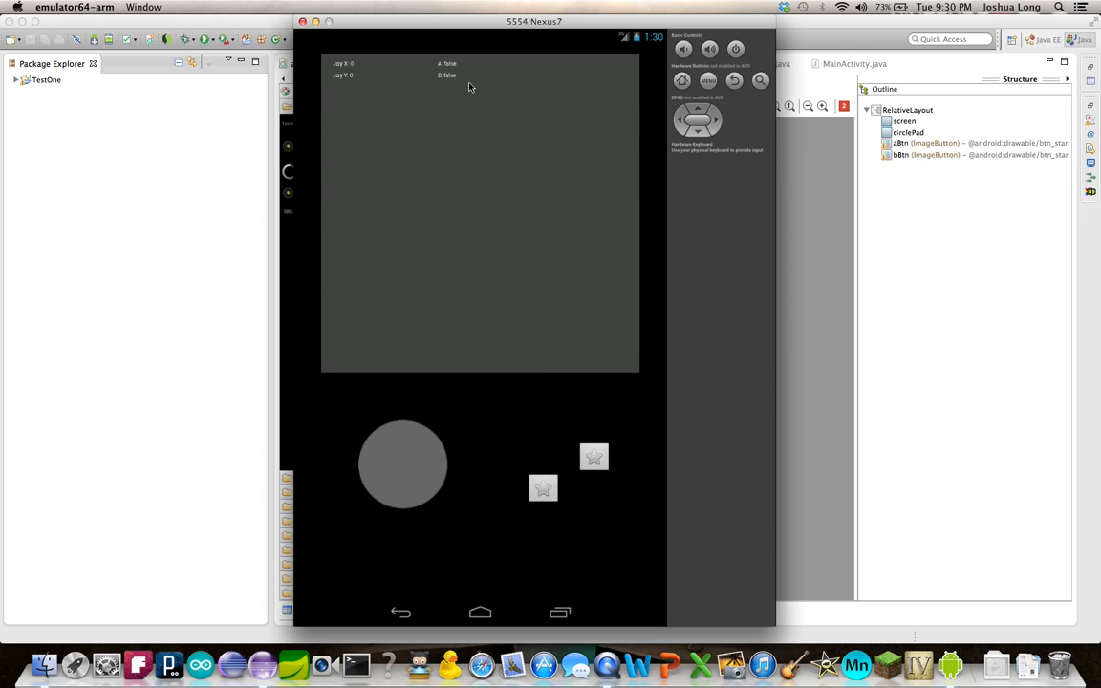
pyautogui.moveTo(429, 86)
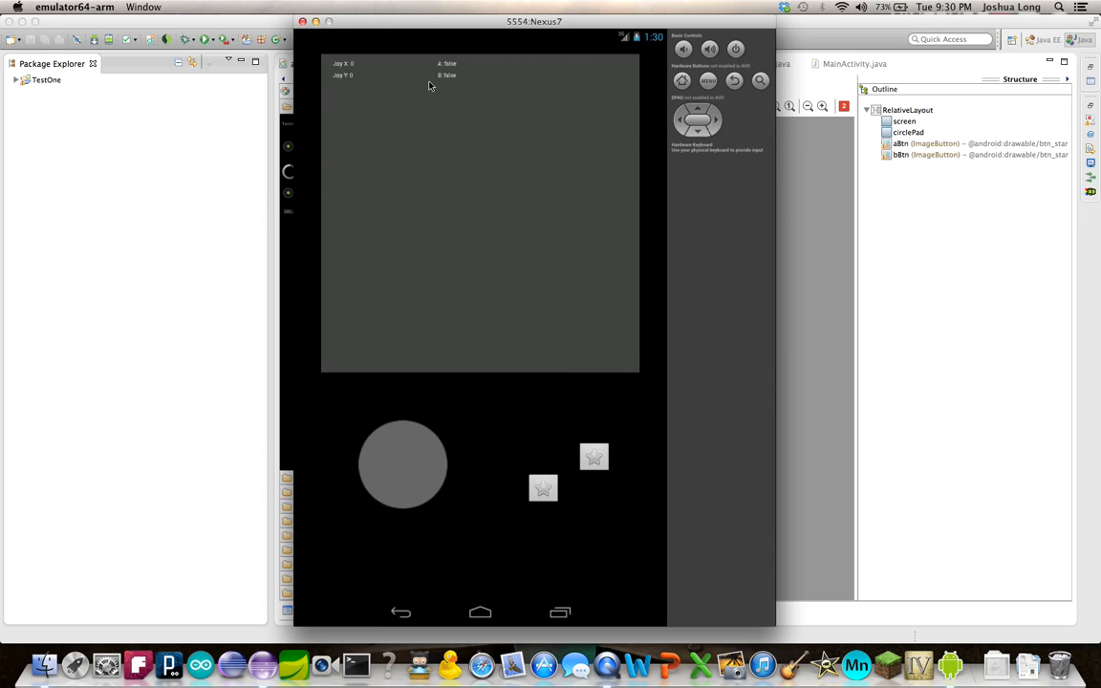
pyautogui.moveTo(442, 74)
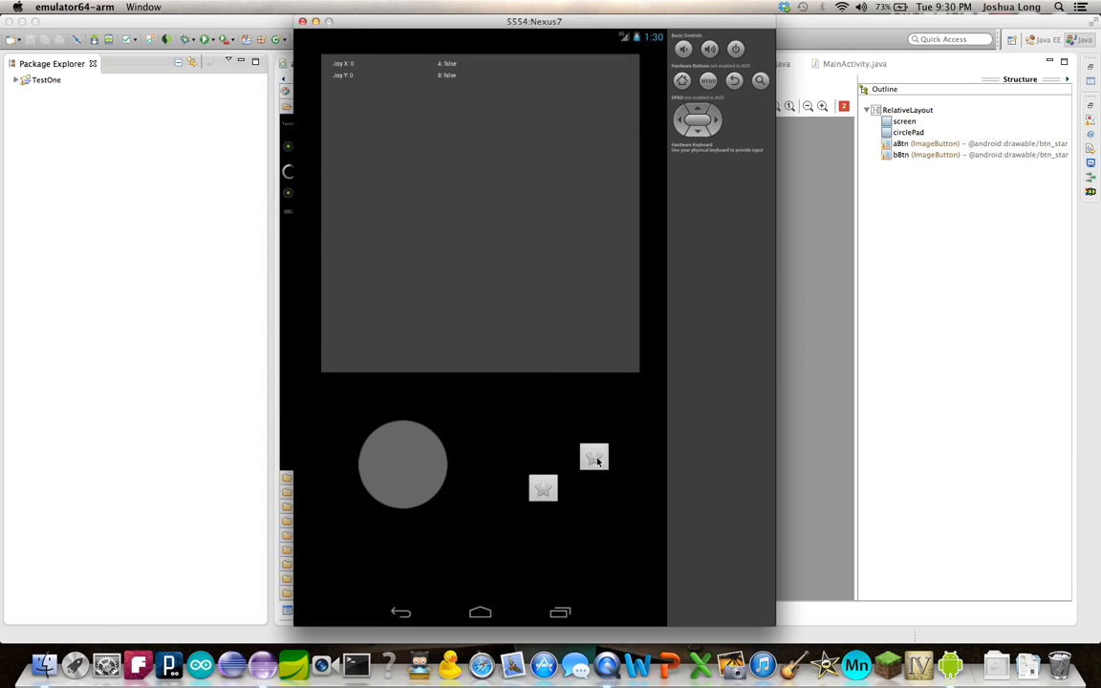
pyautogui.moveTo(584, 304)
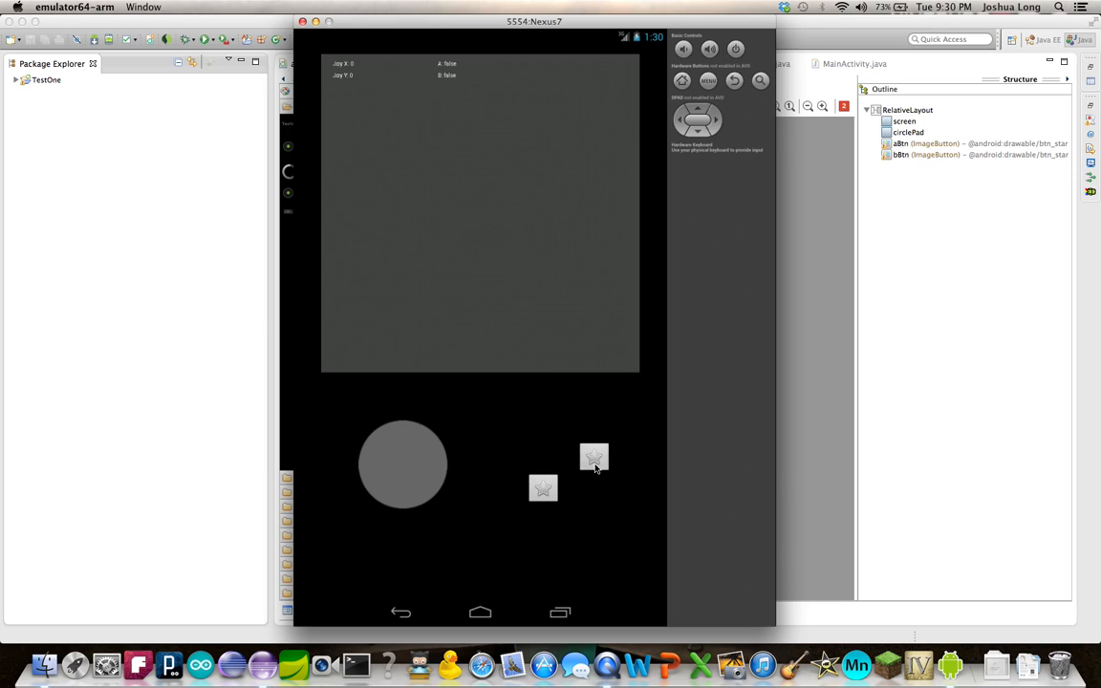
pyautogui.click(594, 457)
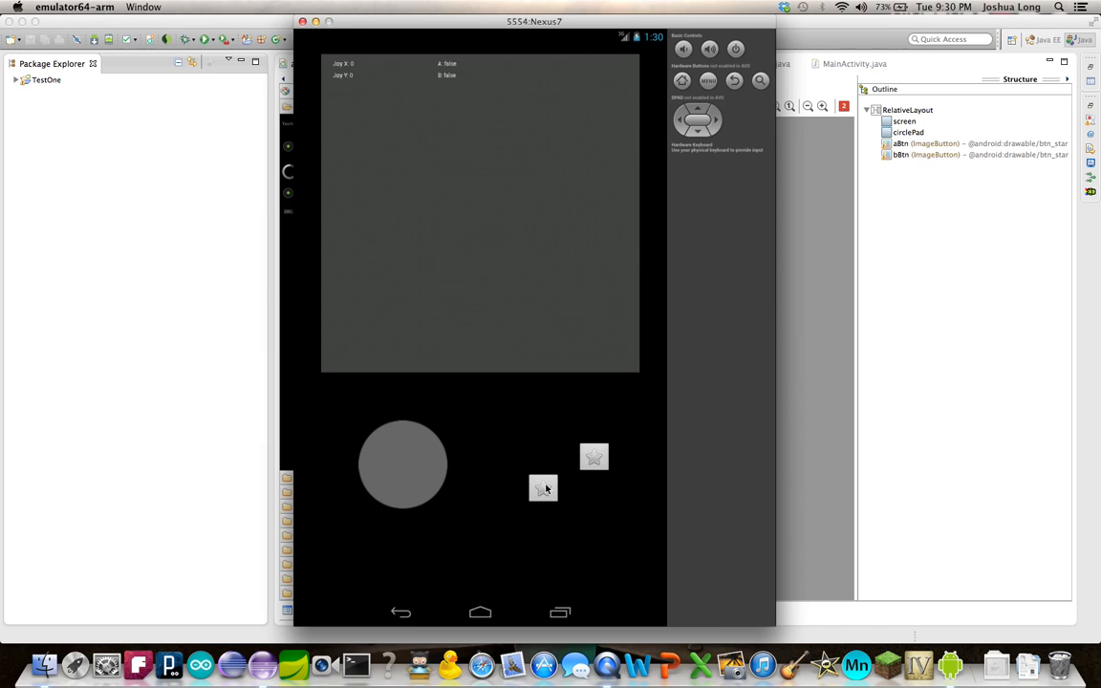
pyautogui.click(542, 489)
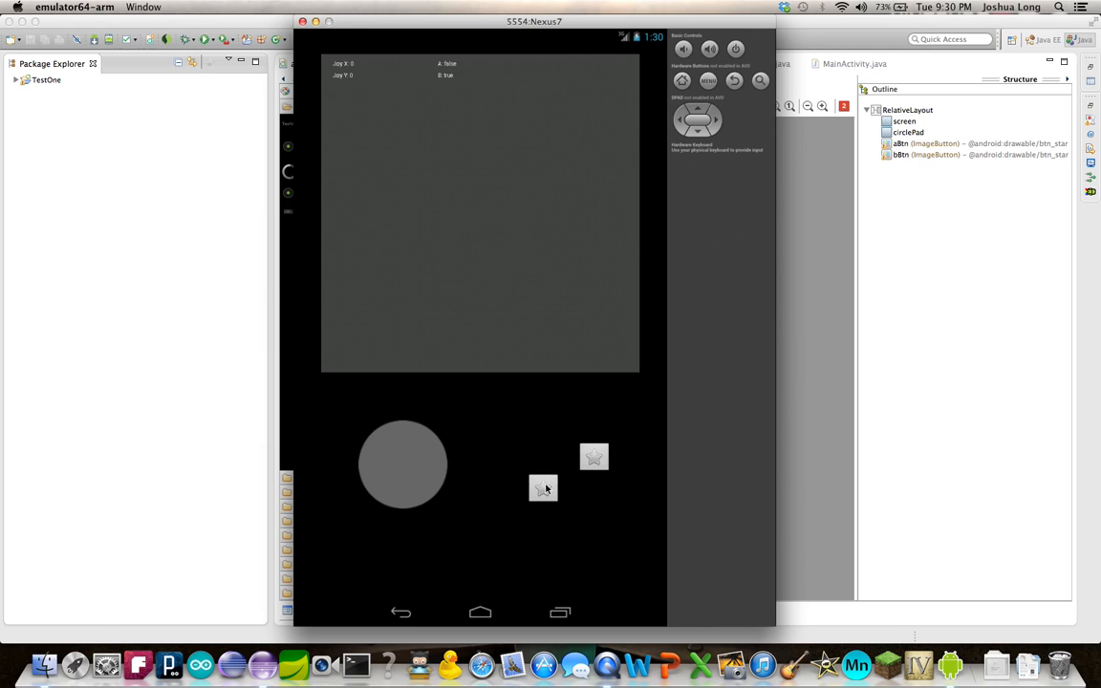
pyautogui.click(594, 457)
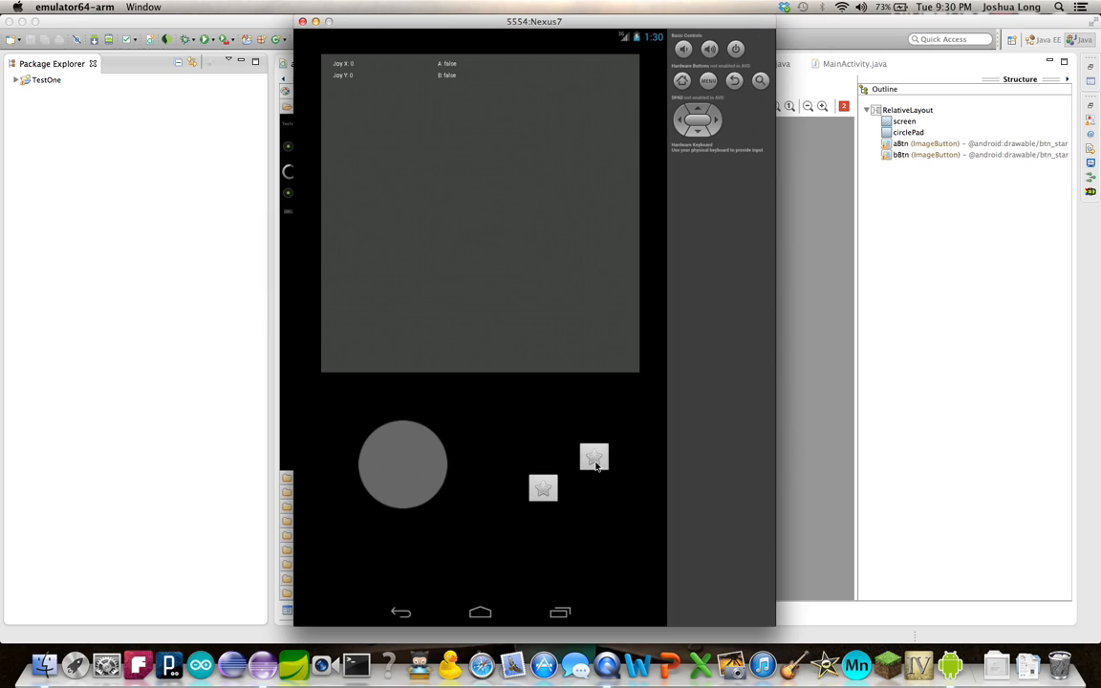
pyautogui.moveTo(611, 467)
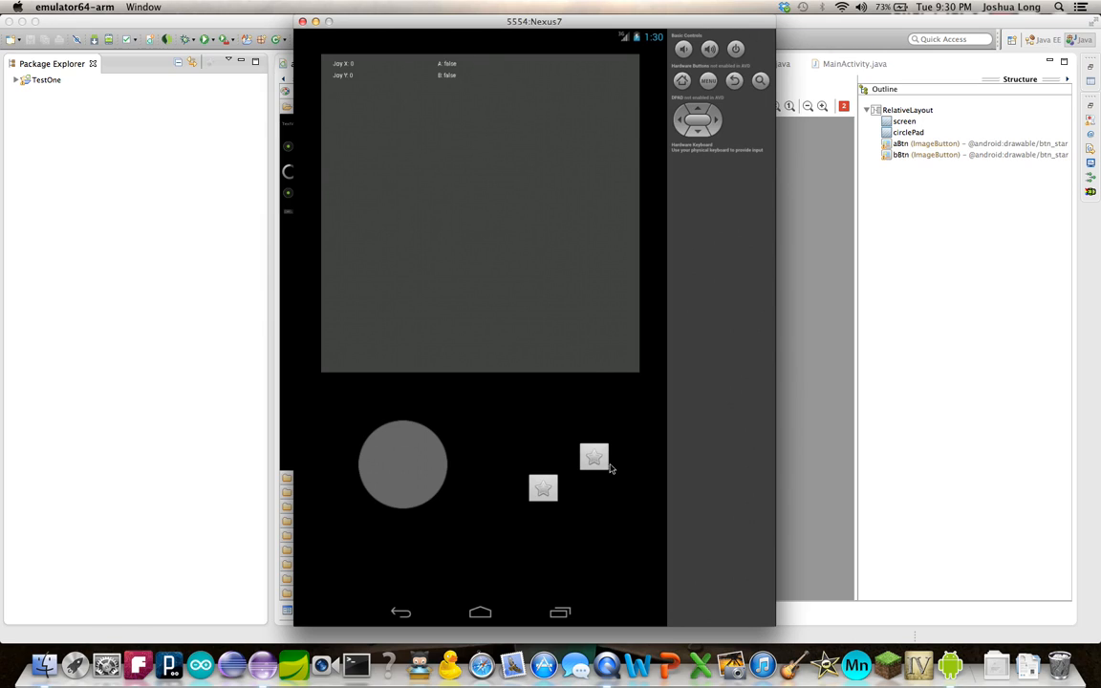
pyautogui.moveTo(547, 506)
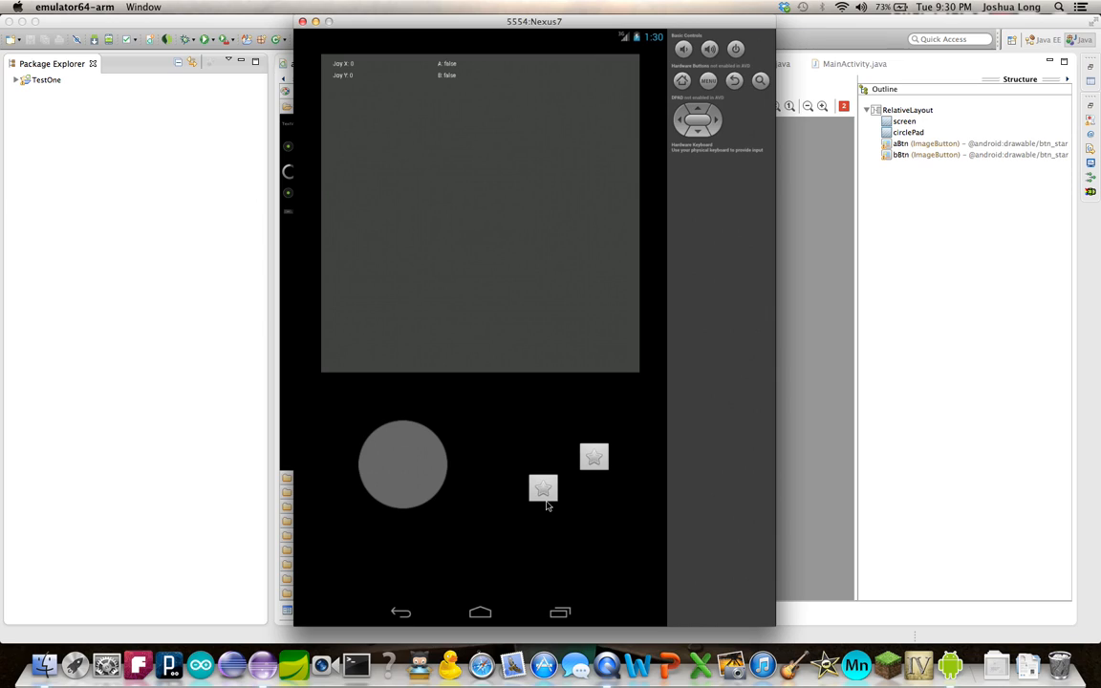
pyautogui.moveTo(586, 463)
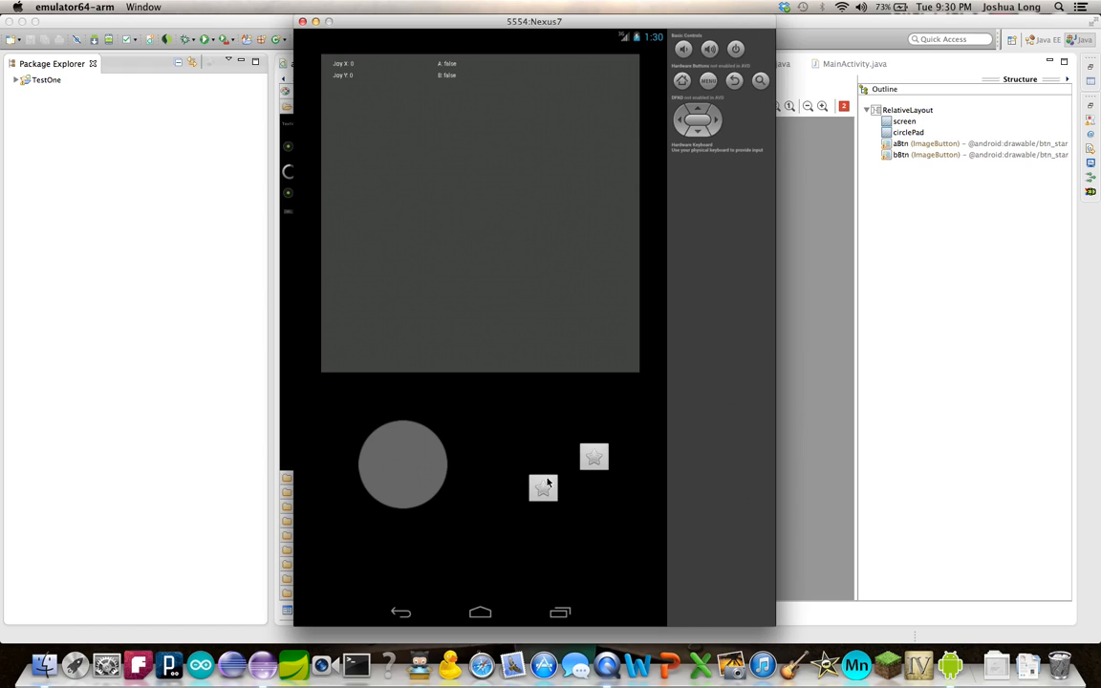
pyautogui.moveTo(551, 489)
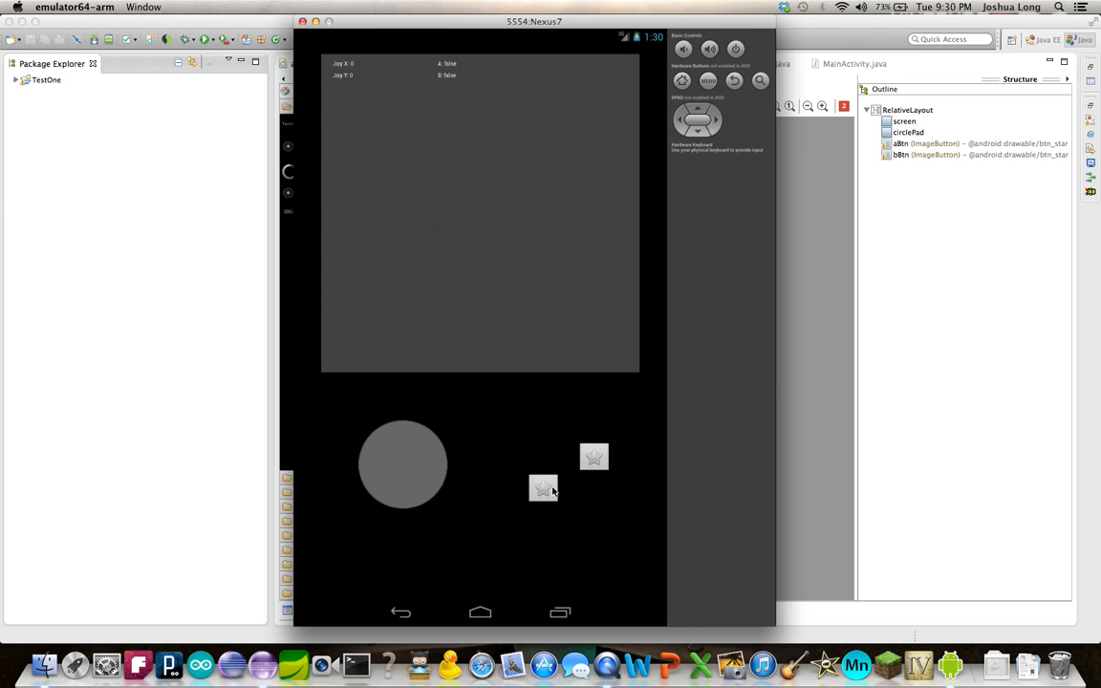
pyautogui.moveTo(622, 465)
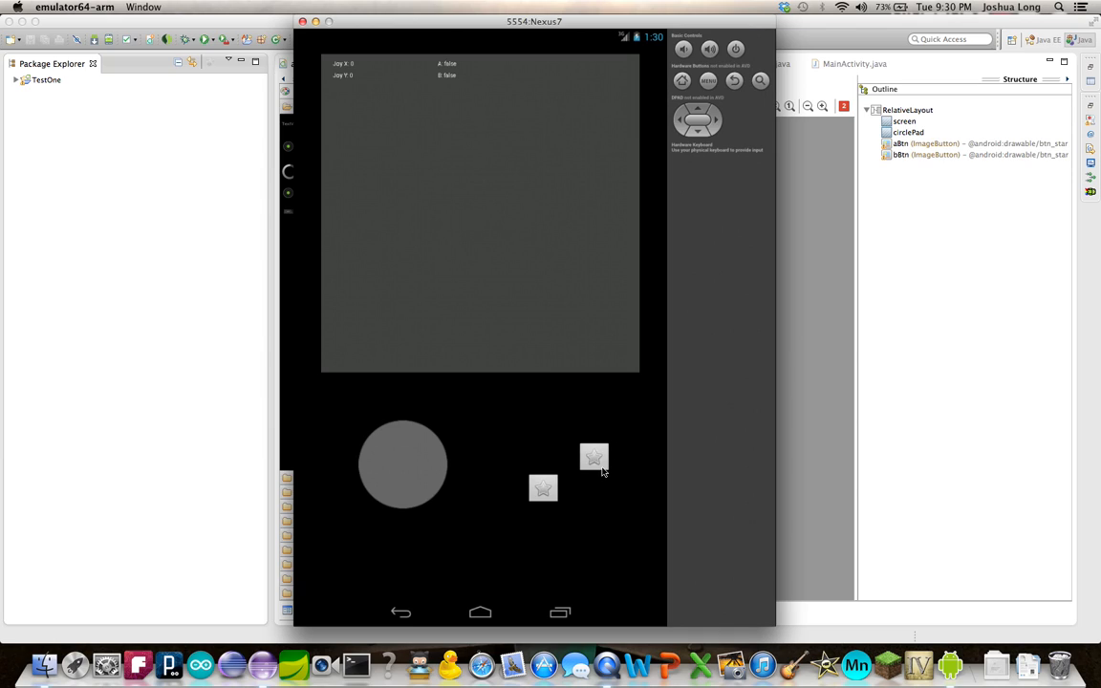
pyautogui.moveTo(495, 514)
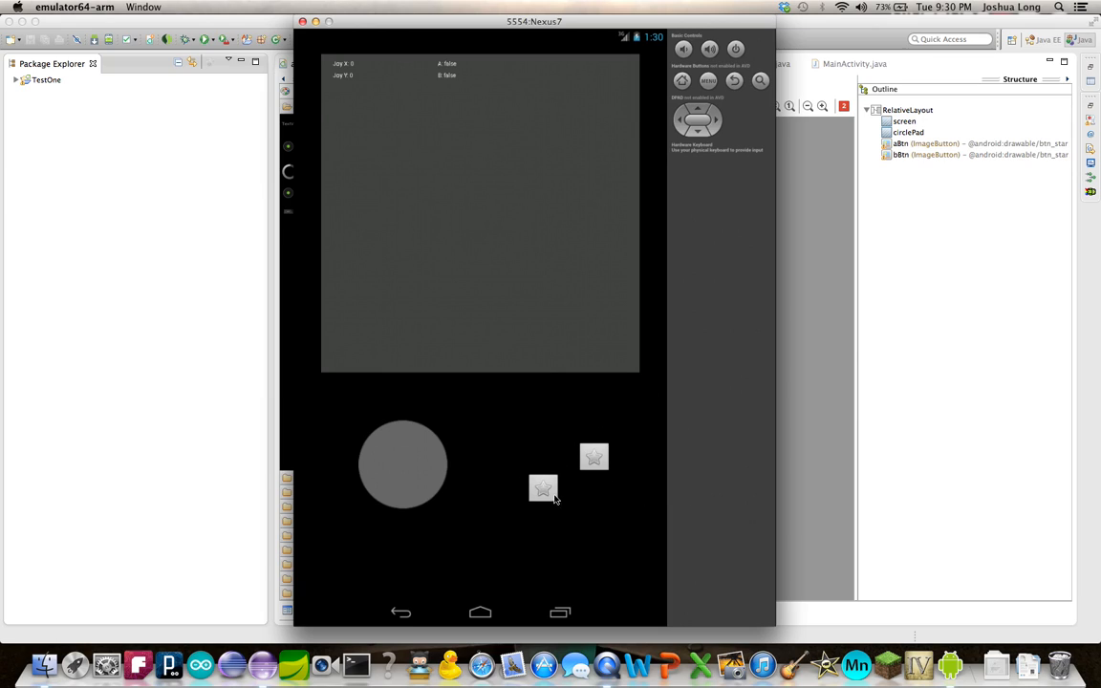
pyautogui.moveTo(614, 432)
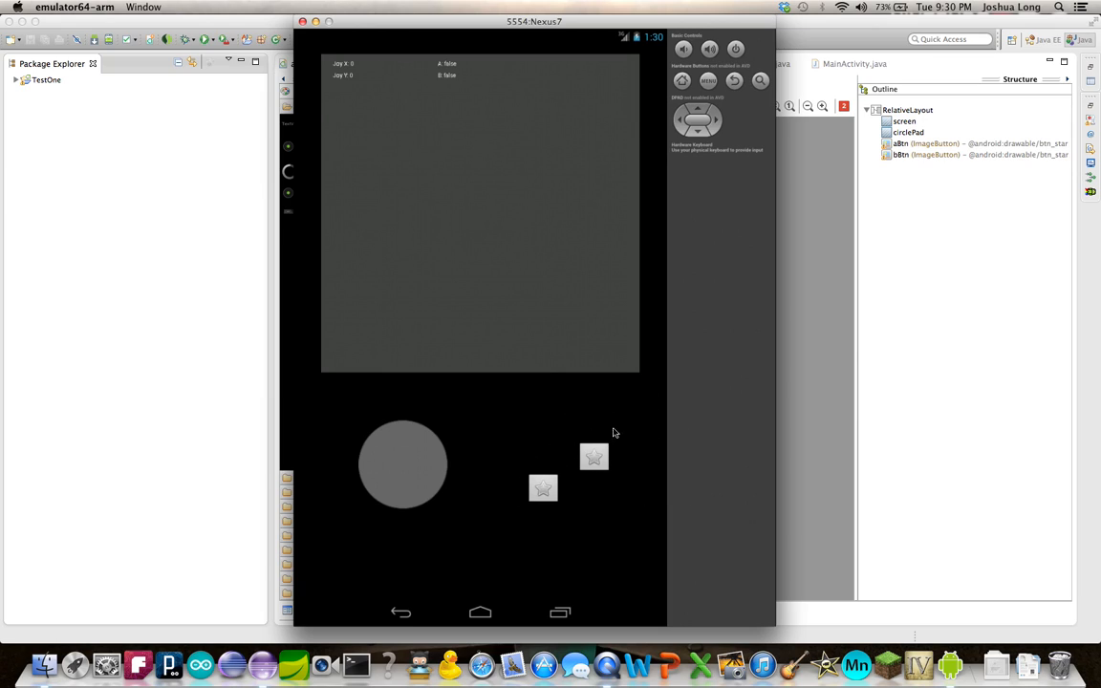
pyautogui.moveTo(566, 461)
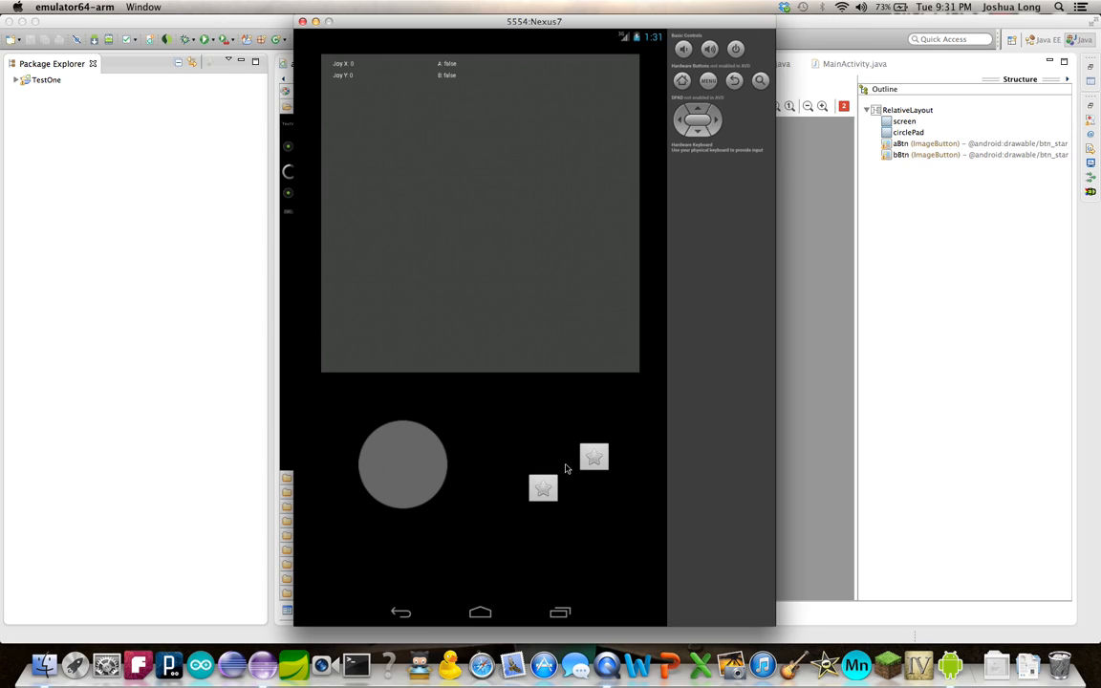
pyautogui.moveTo(391, 453)
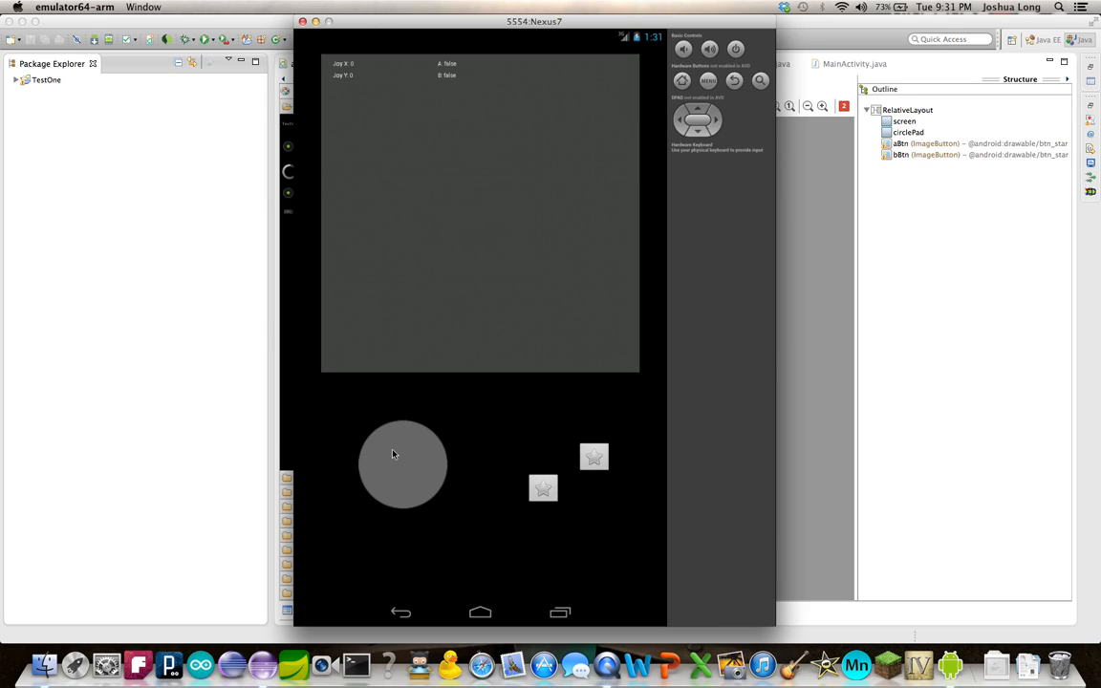
pyautogui.moveTo(405, 468)
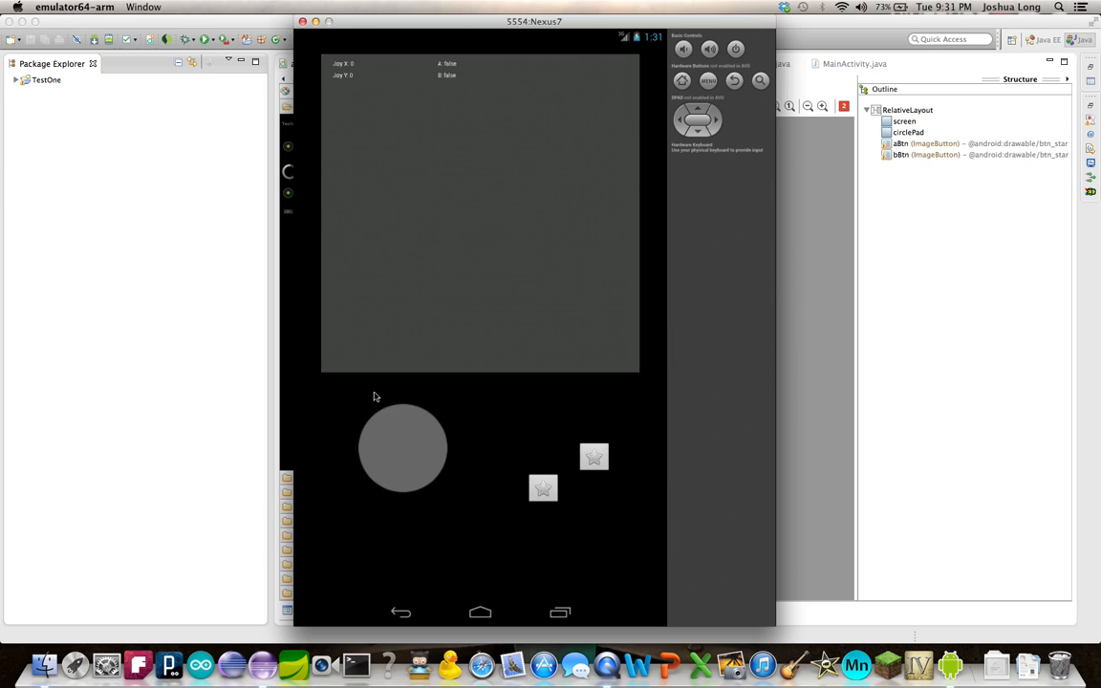
# Drag the circle pad around every direction, watching Joy X/Y update, ending at X -14, Y -20.
pyautogui.moveTo(402, 448); pyautogui.dragTo(365, 460)
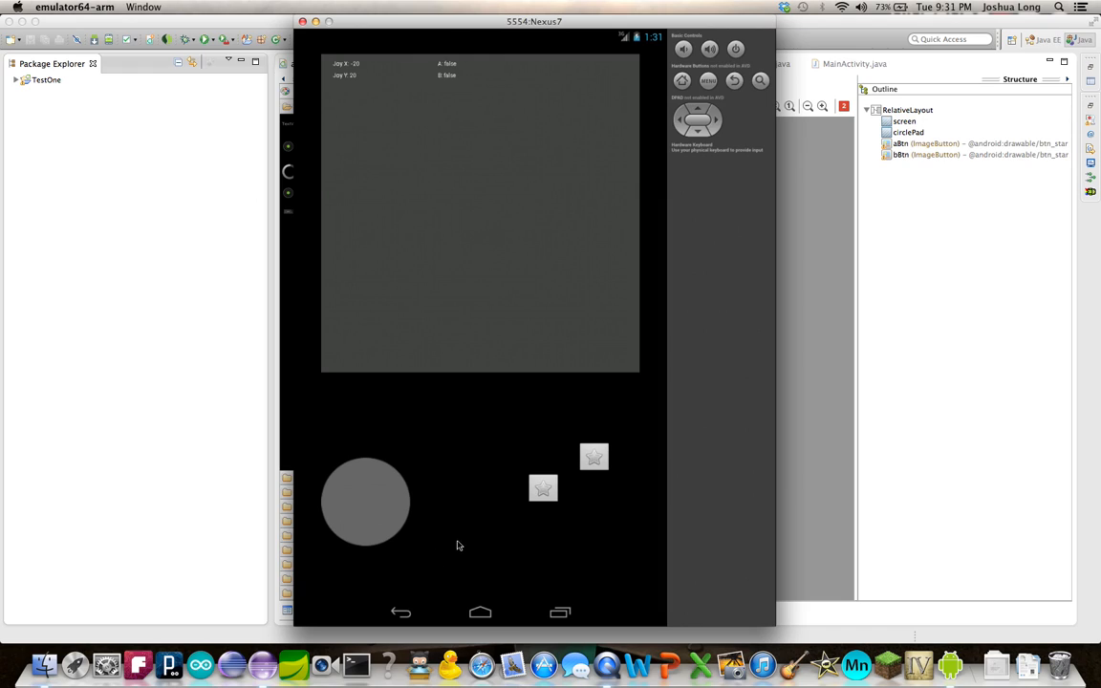
pyautogui.moveTo(365, 501); pyautogui.dragTo(441, 427)
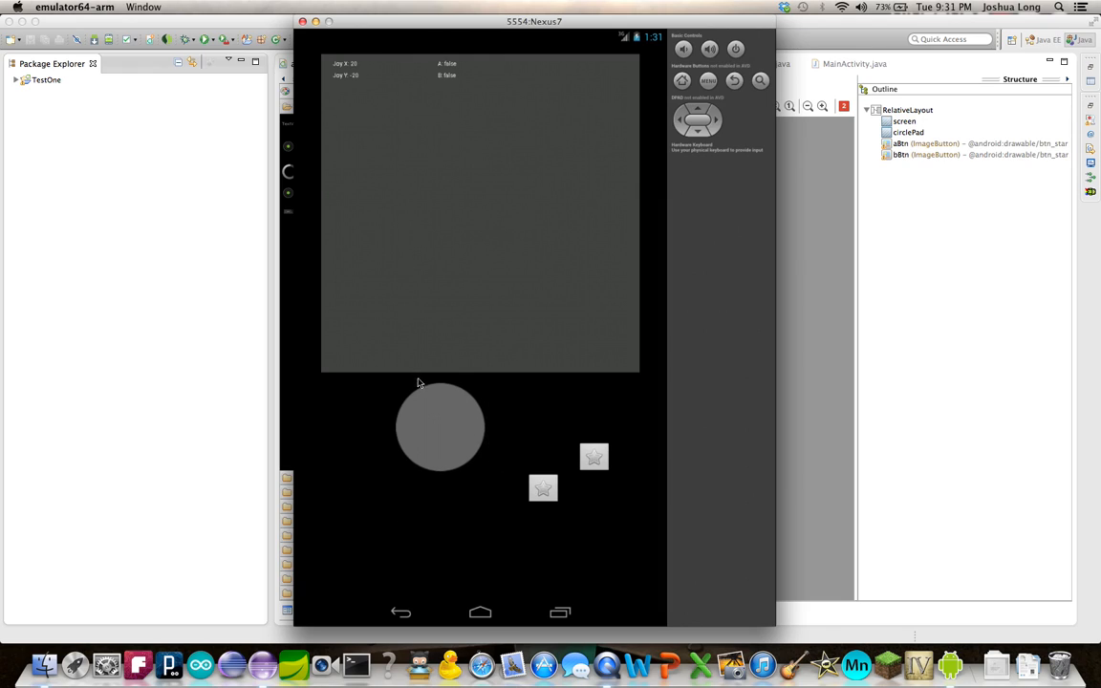
pyautogui.moveTo(441, 426); pyautogui.dragTo(365, 426)
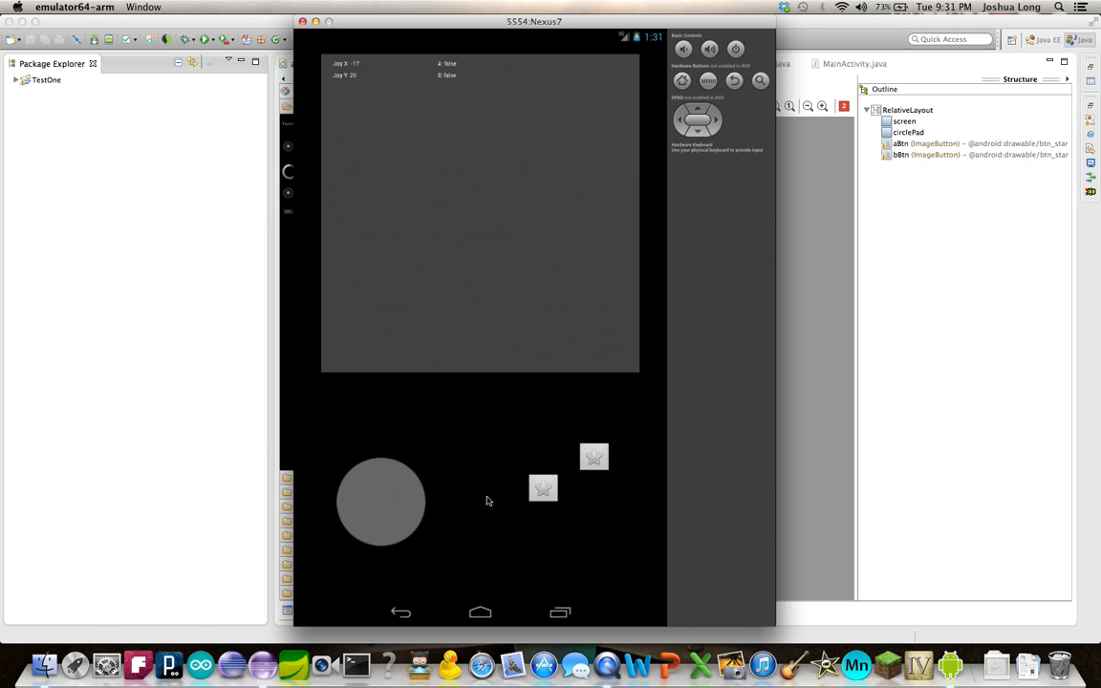
pyautogui.moveTo(380, 502); pyautogui.dragTo(420, 427)
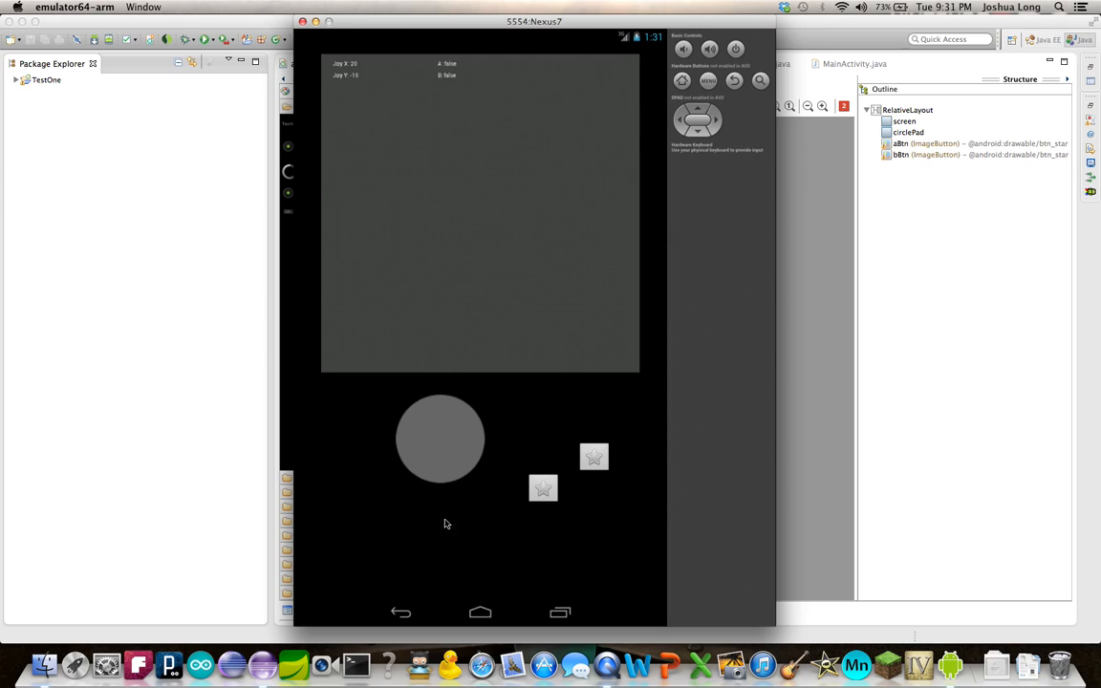
pyautogui.moveTo(440, 439); pyautogui.dragTo(388, 489)
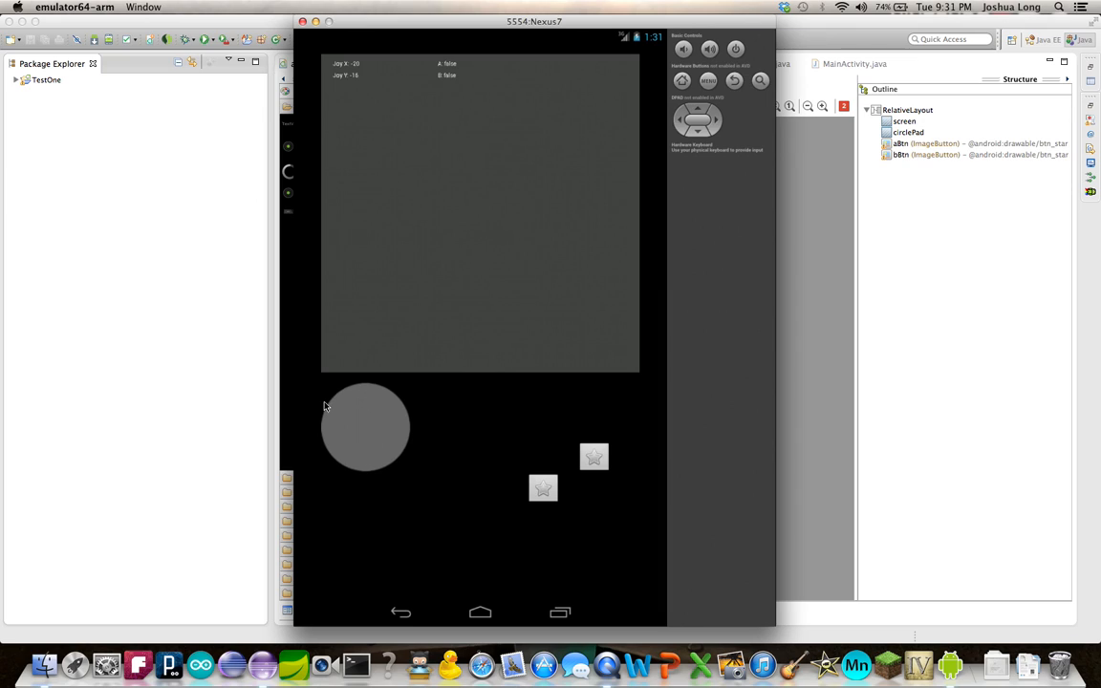
pyautogui.moveTo(365, 425); pyautogui.dragTo(439, 502)
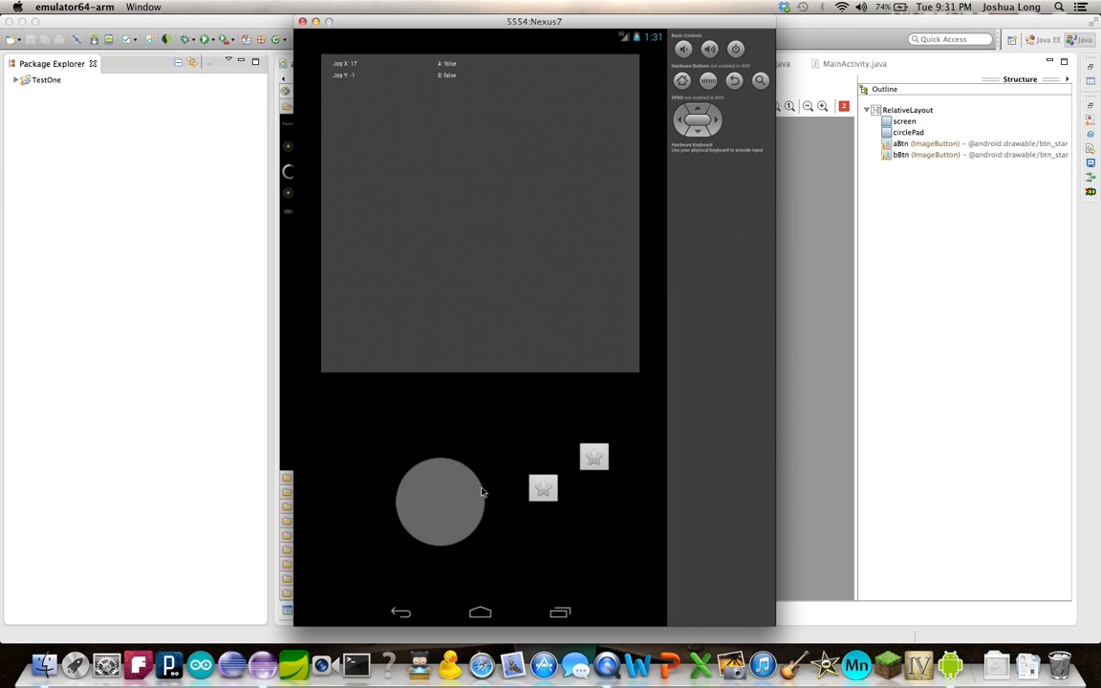
pyautogui.moveTo(439, 501); pyautogui.dragTo(365, 426)
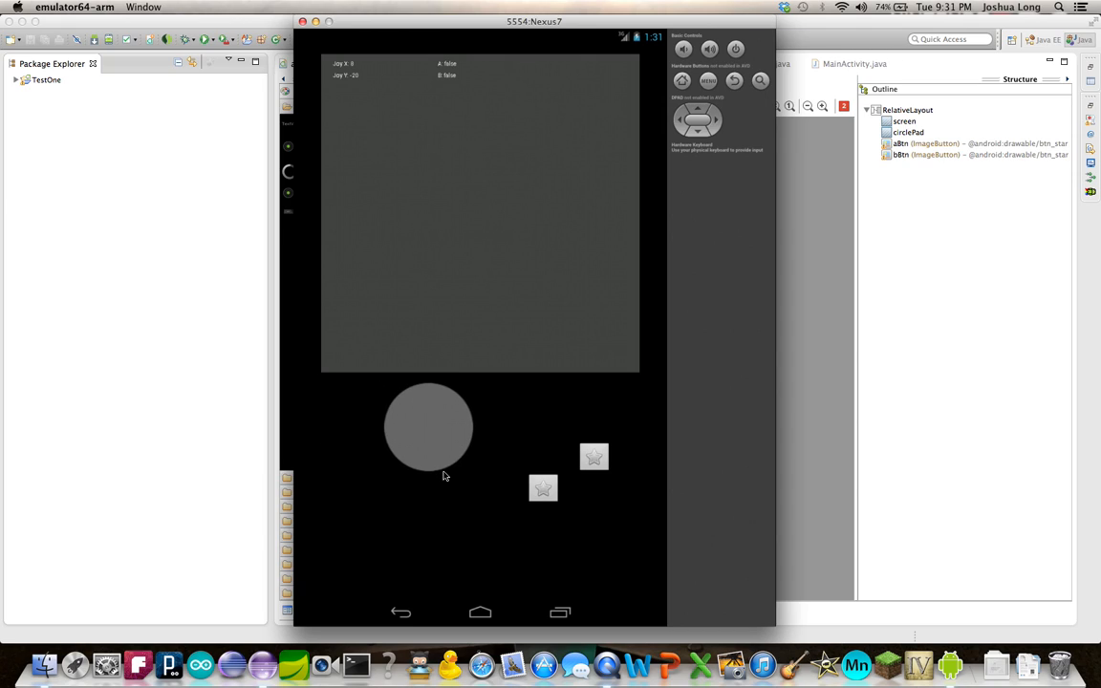
pyautogui.moveTo(428, 427); pyautogui.dragTo(365, 469)
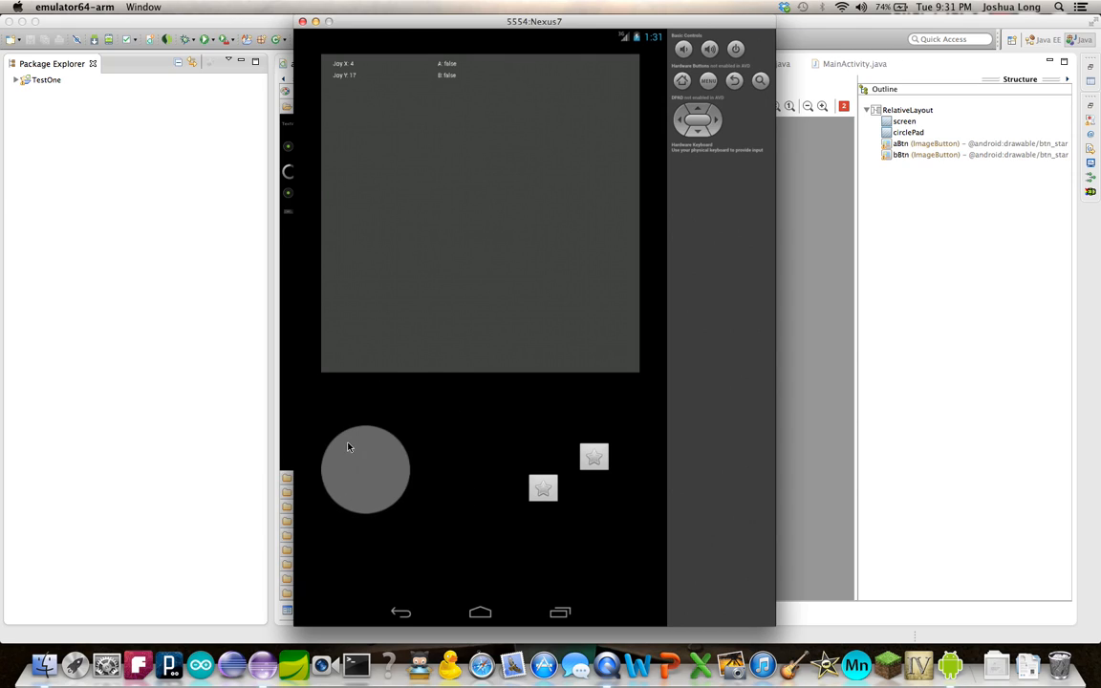
pyautogui.moveTo(365, 468); pyautogui.dragTo(435, 427)
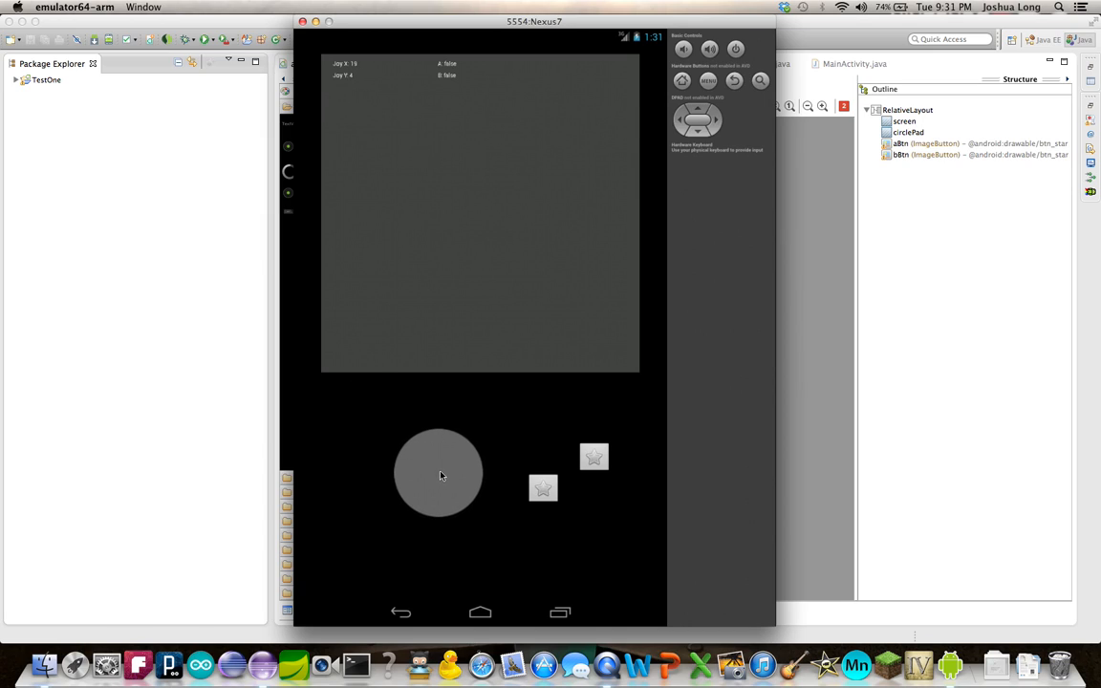
pyautogui.moveTo(440, 475); pyautogui.dragTo(440, 429)
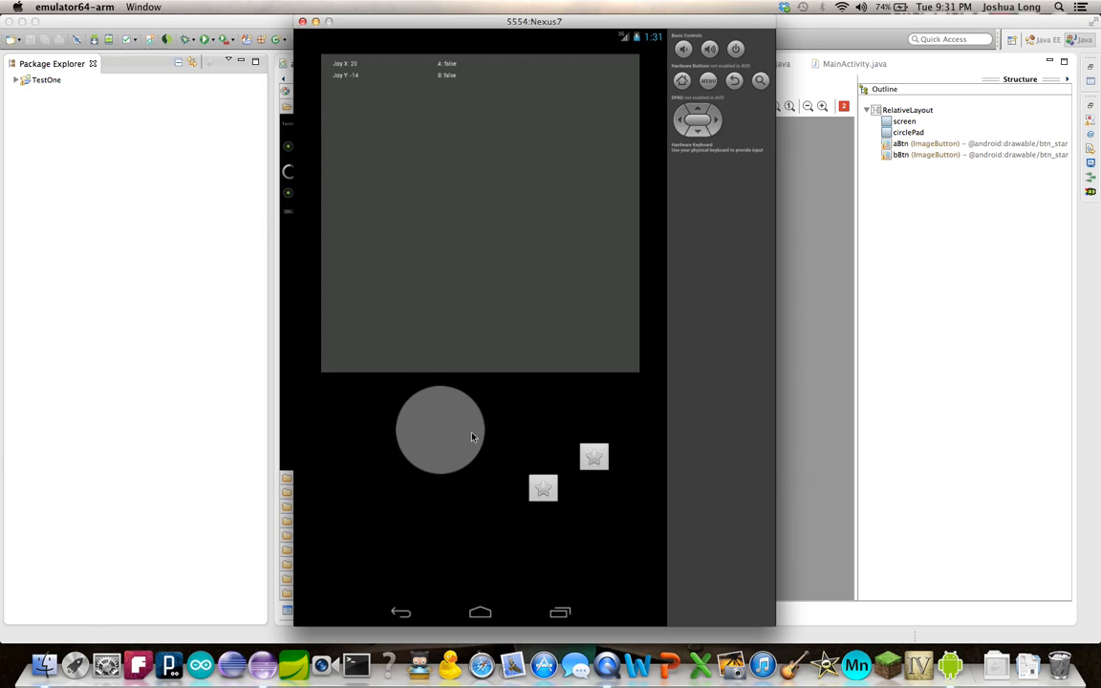
pyautogui.moveTo(439, 428); pyautogui.dragTo(365, 425)
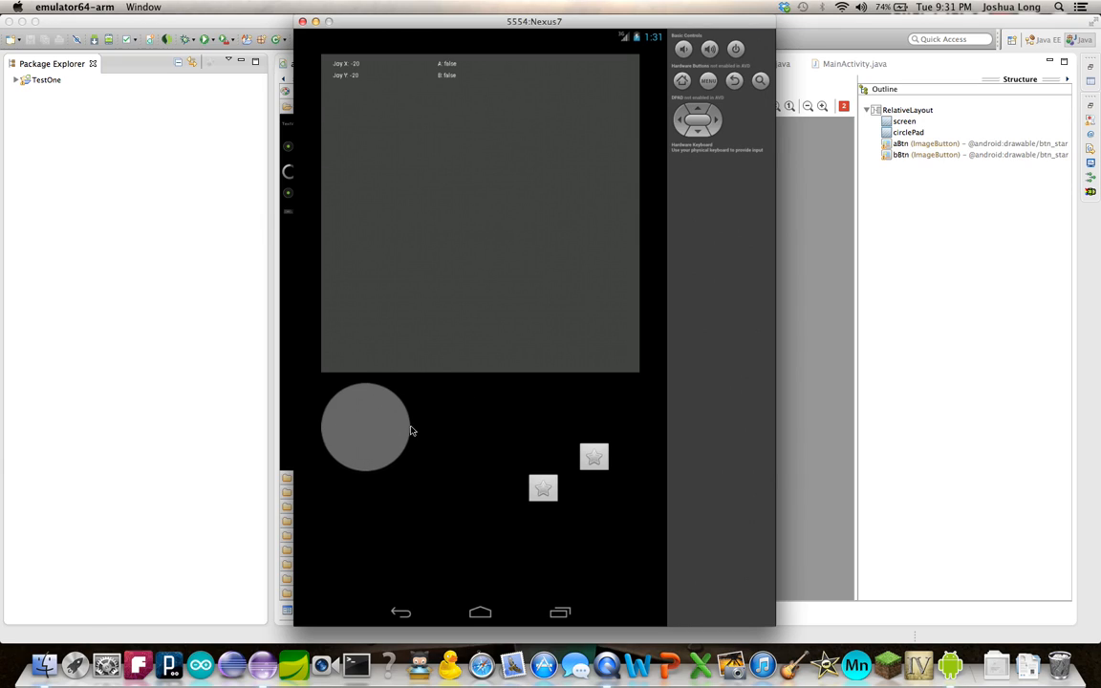
pyautogui.moveTo(365, 425); pyautogui.dragTo(437, 425)
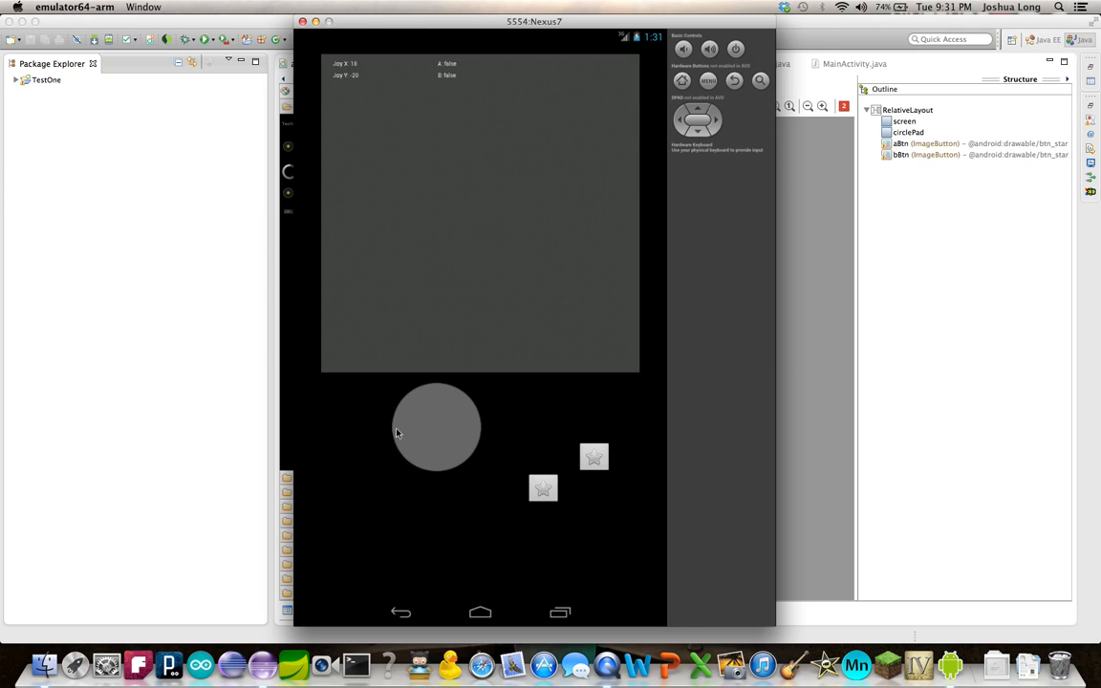
pyautogui.moveTo(437, 427); pyautogui.dragTo(365, 425)
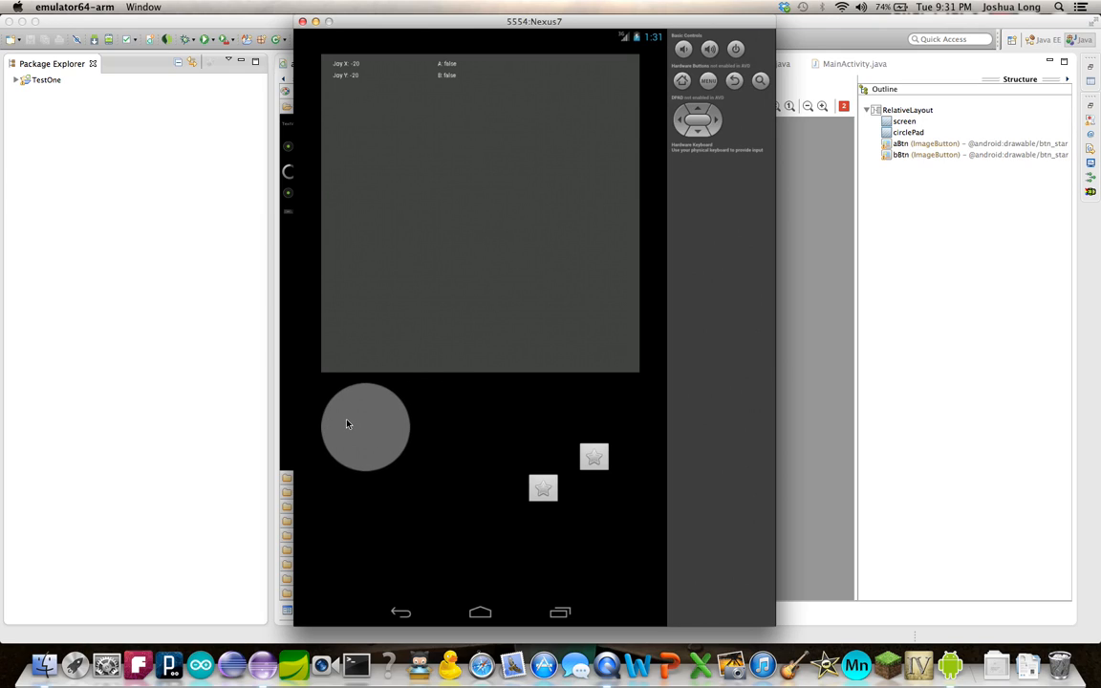
pyautogui.moveTo(365, 425); pyautogui.dragTo(406, 444)
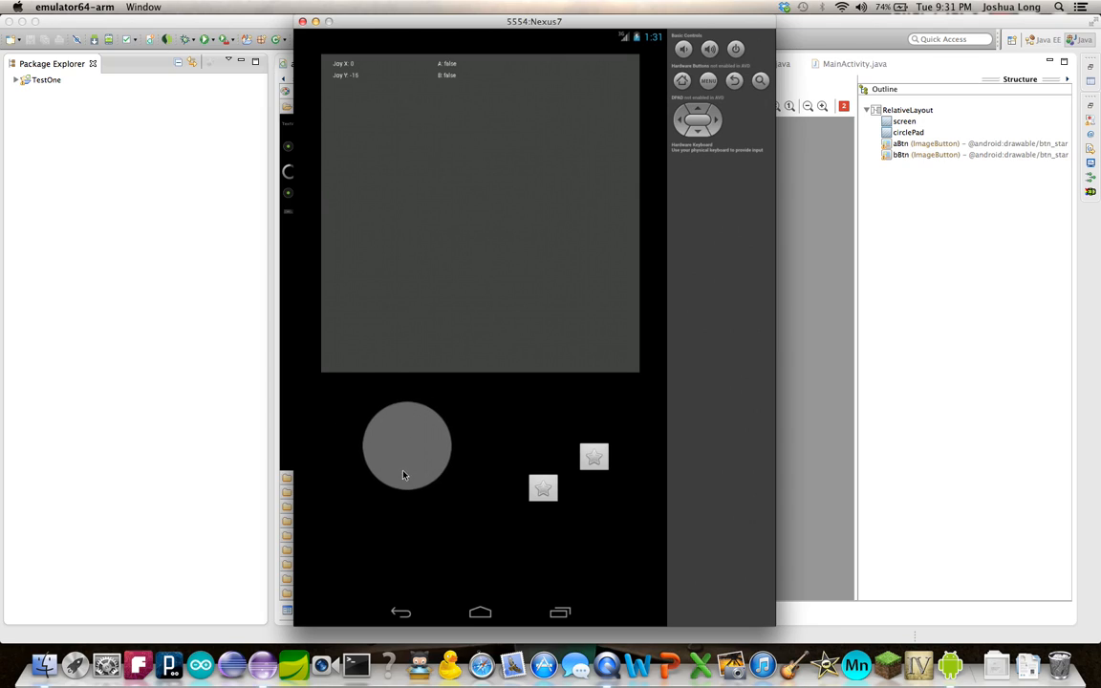
pyautogui.moveTo(406, 444); pyautogui.dragTo(365, 454)
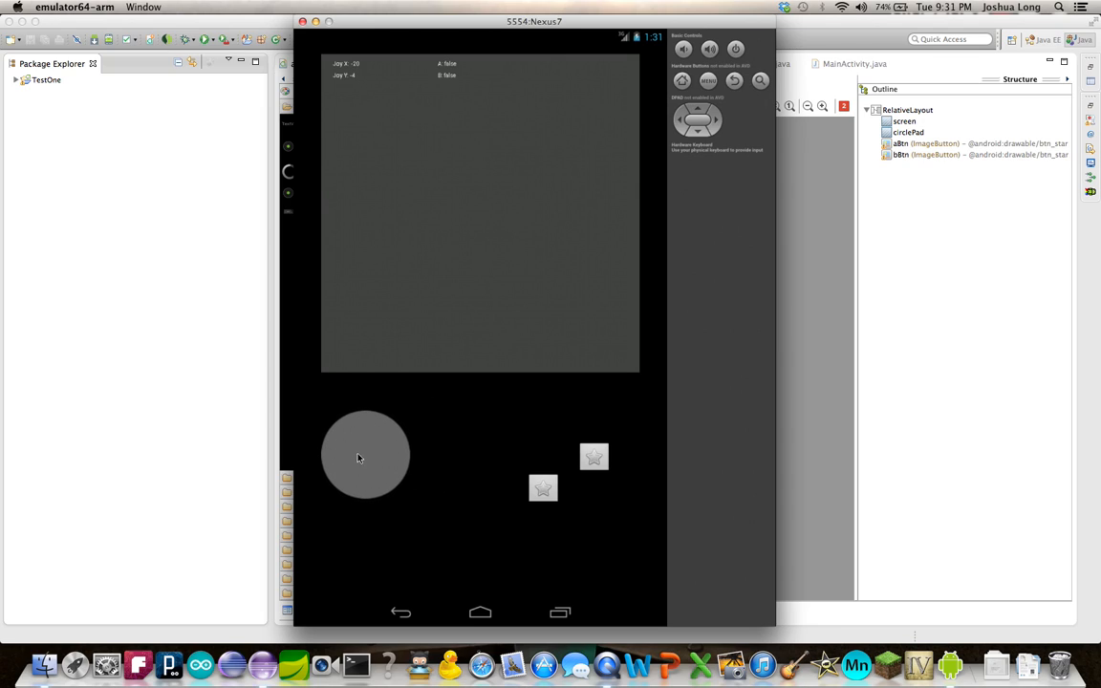
pyautogui.moveTo(365, 453); pyautogui.dragTo(410, 454)
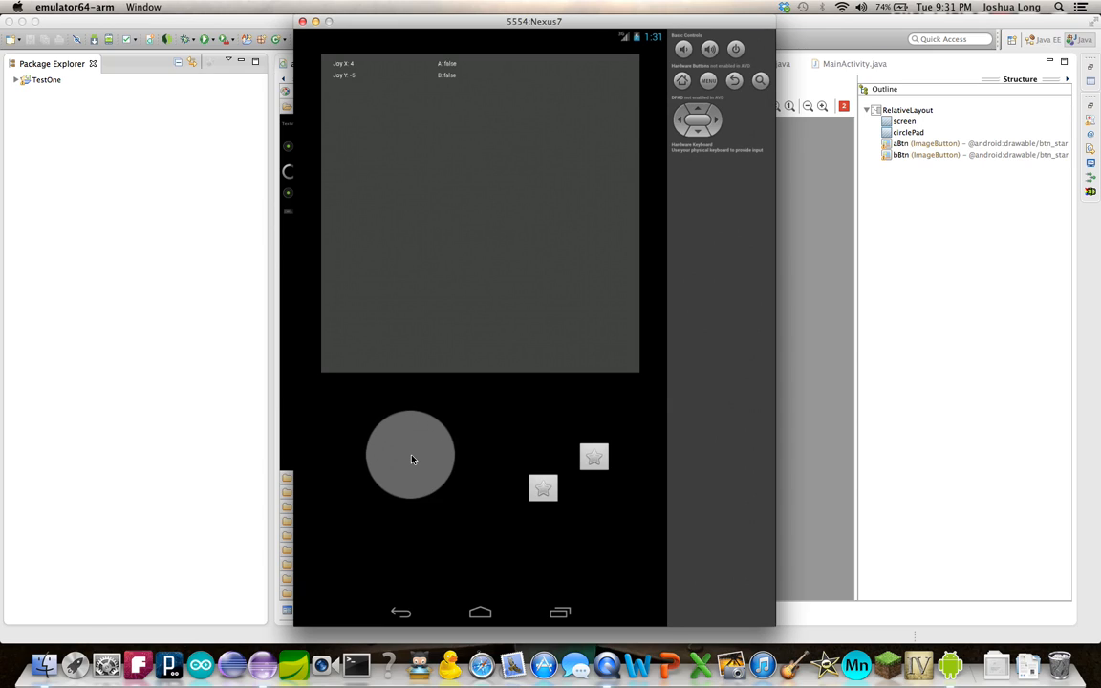
pyautogui.moveTo(411, 456); pyautogui.dragTo(365, 445)
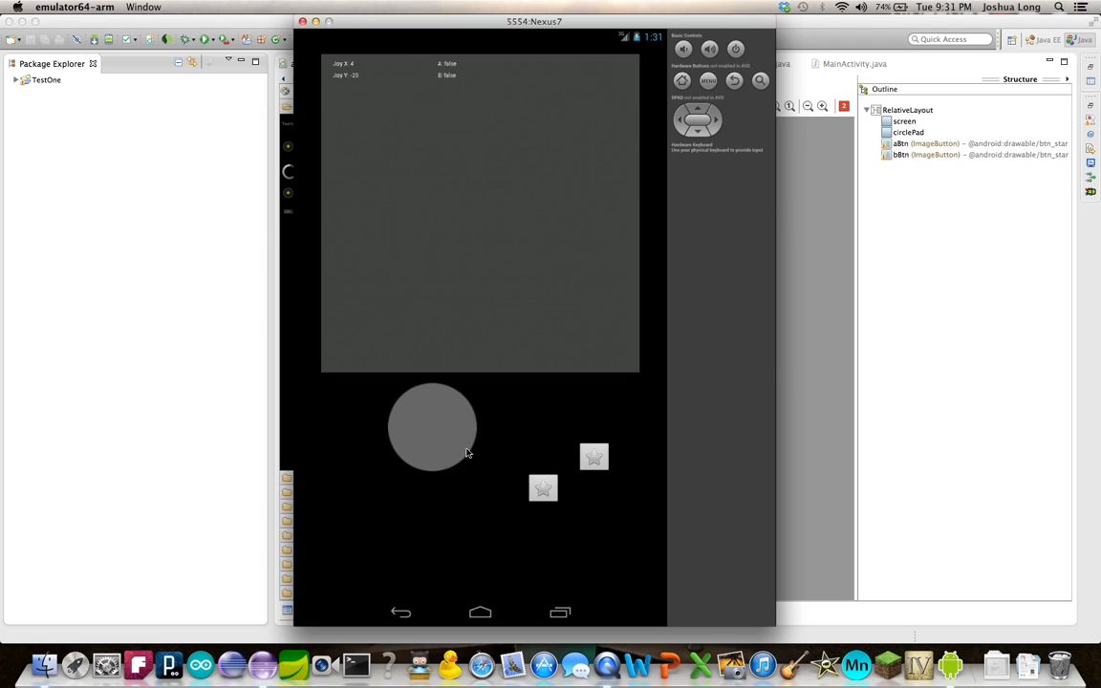
pyautogui.moveTo(432, 427); pyautogui.dragTo(435, 466)
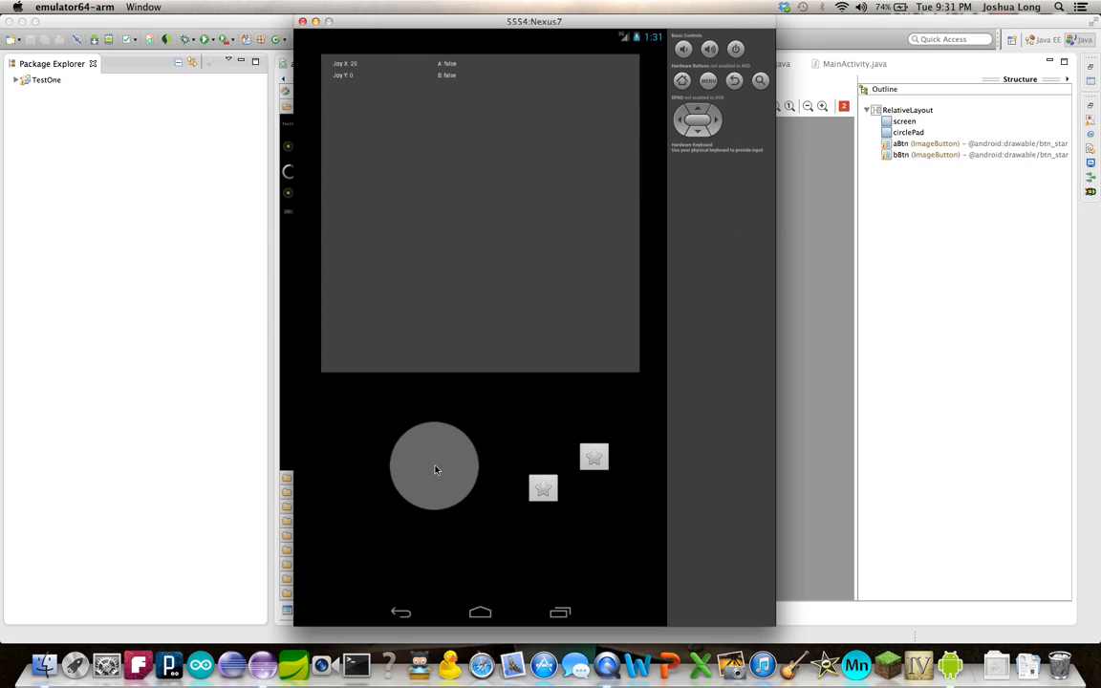
pyautogui.moveTo(434, 468); pyautogui.dragTo(438, 455)
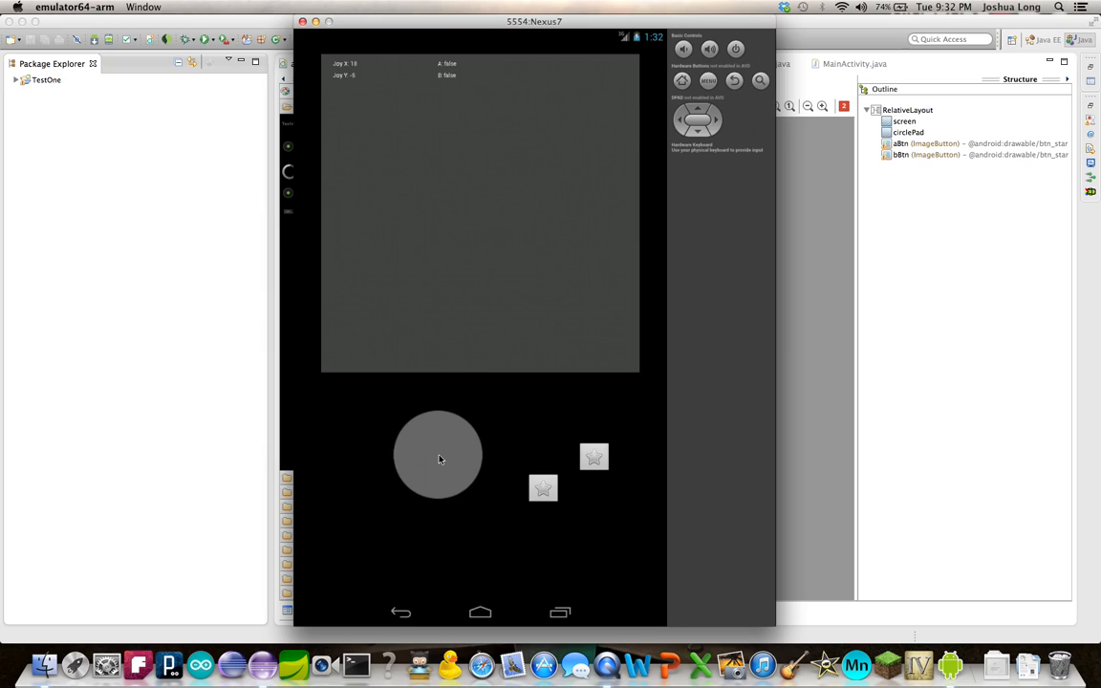
pyautogui.moveTo(437, 456); pyautogui.dragTo(365, 459)
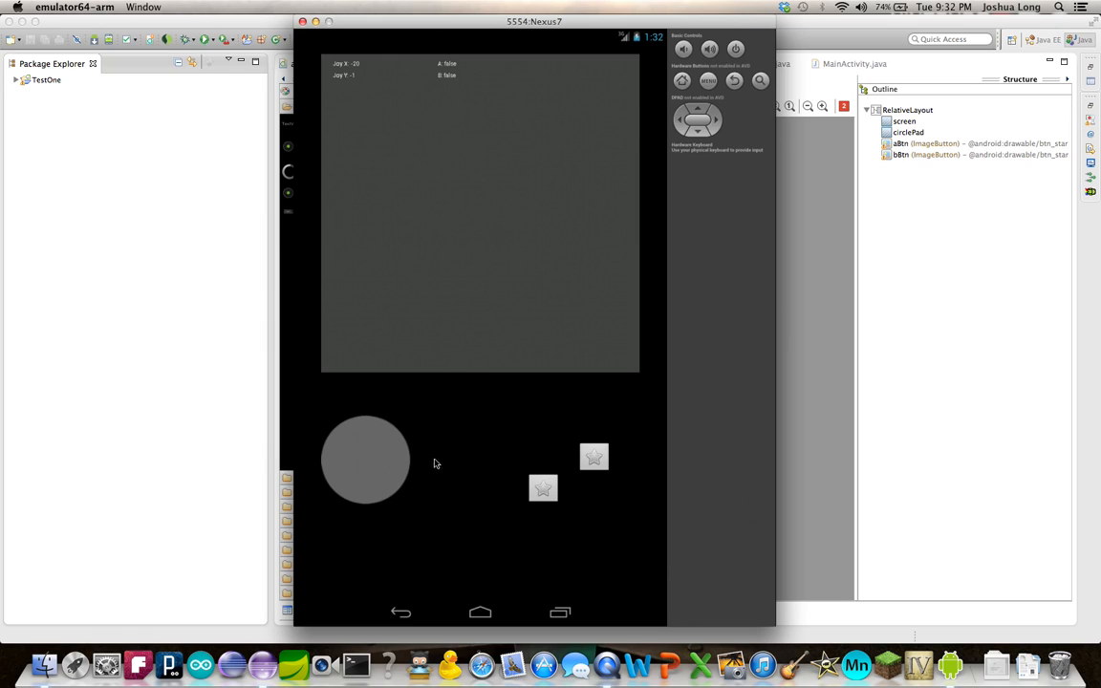
pyautogui.moveTo(365, 458); pyautogui.dragTo(387, 447)
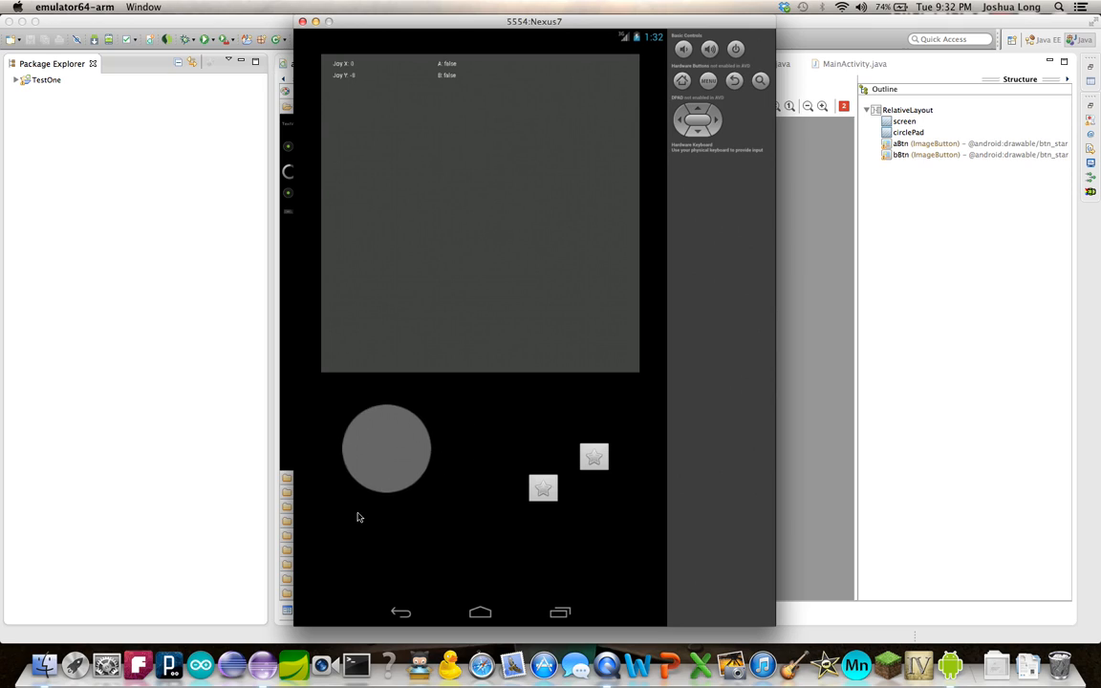
pyautogui.moveTo(387, 449); pyautogui.dragTo(416, 487)
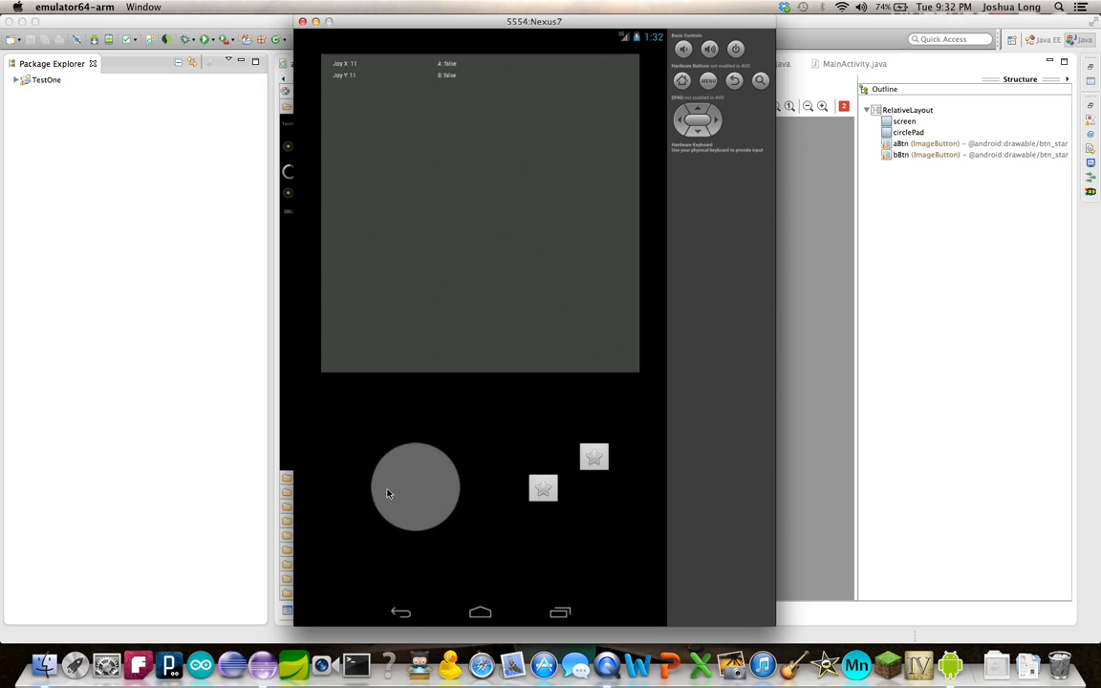
pyautogui.moveTo(415, 485); pyautogui.dragTo(387, 483)
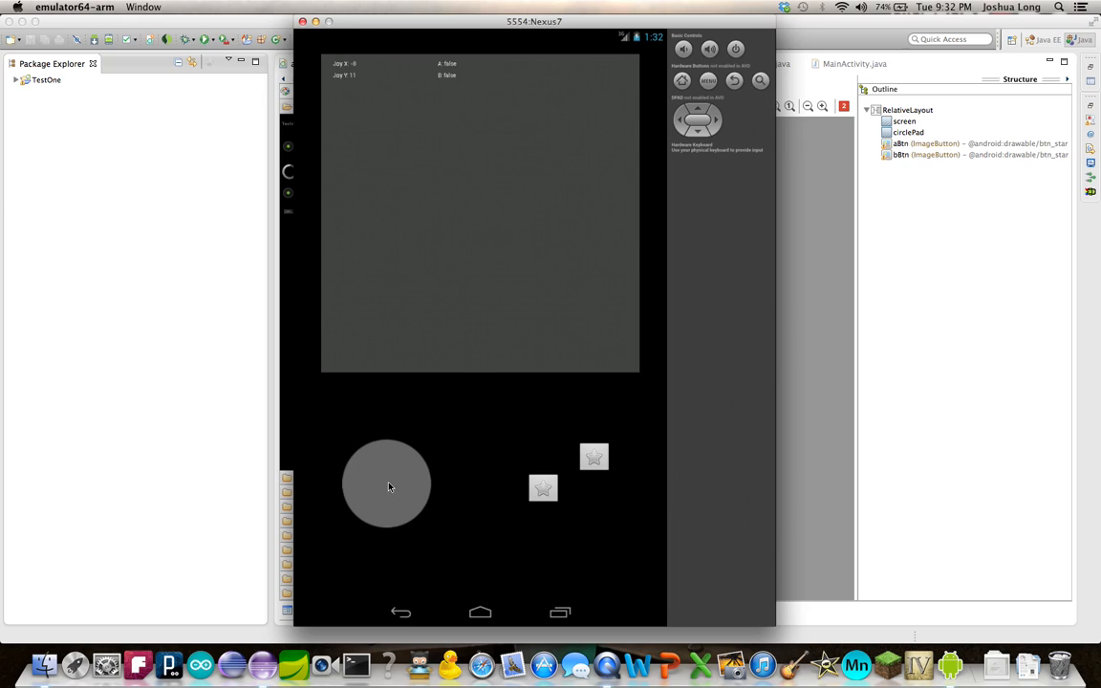
pyautogui.moveTo(387, 484); pyautogui.dragTo(400, 427)
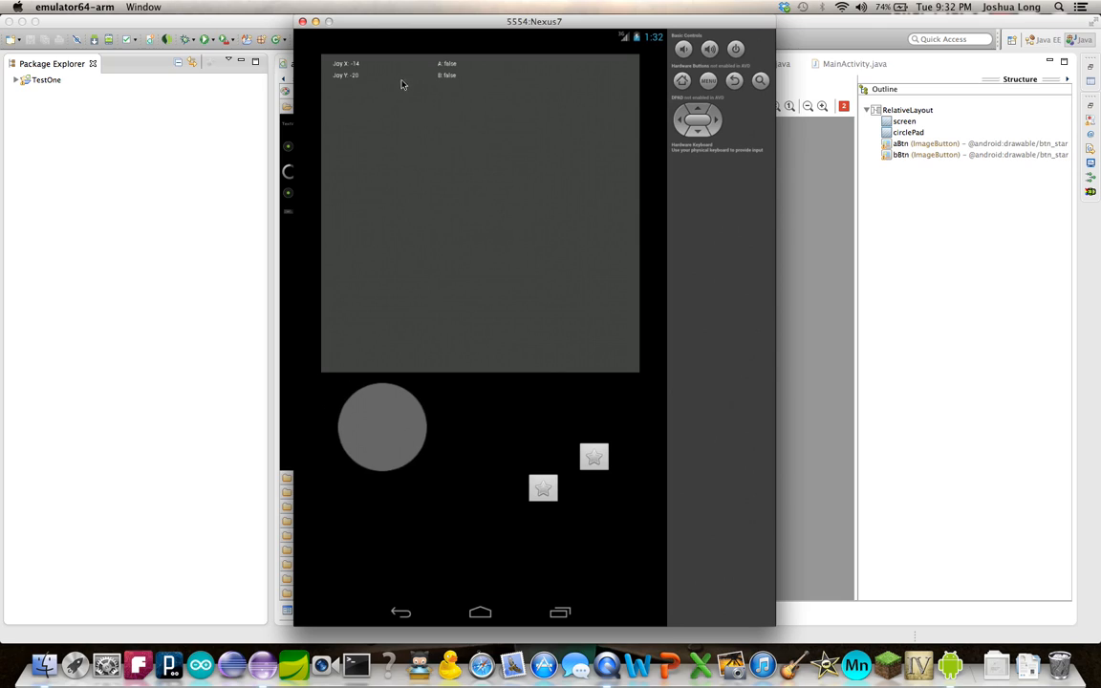
# Drag the circle pad up-right and then down-right until Joy X/Y return to 0.
pyautogui.moveTo(382, 427); pyautogui.dragTo(440, 427)
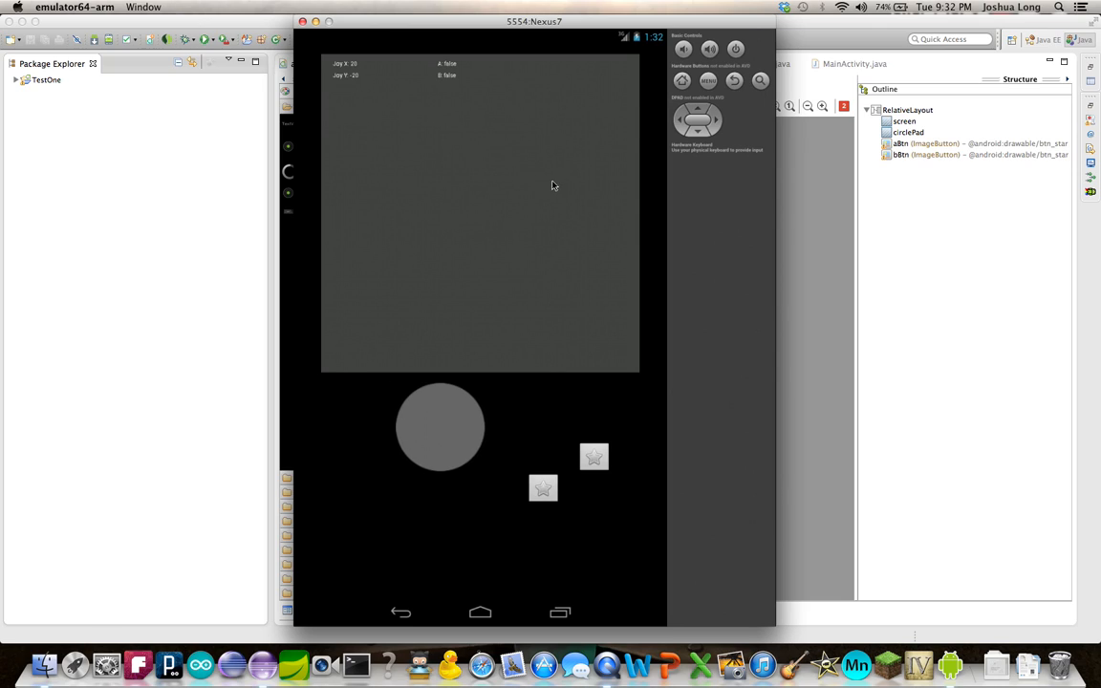
pyautogui.moveTo(568, 465)
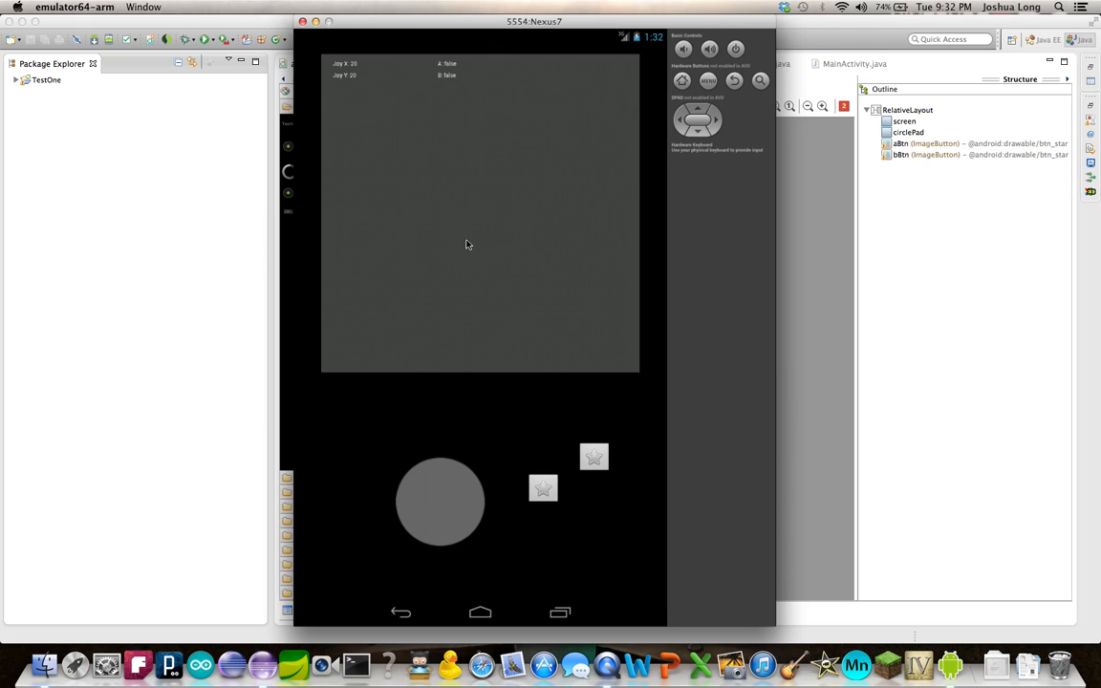
pyautogui.moveTo(440, 501); pyautogui.dragTo(440, 425)
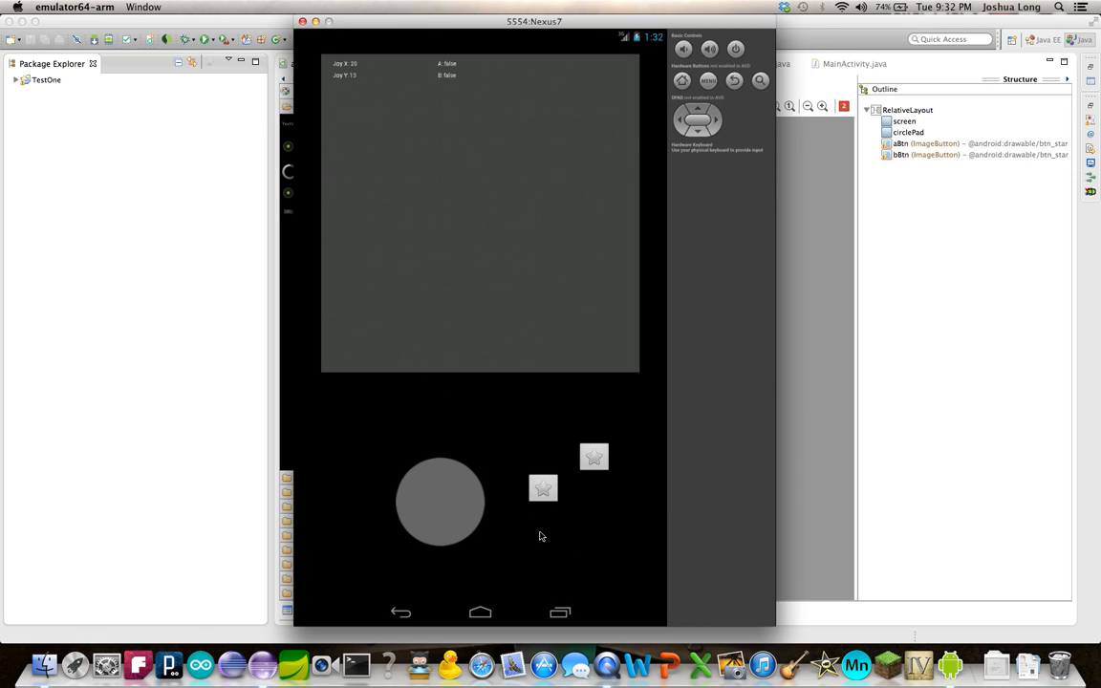
pyautogui.moveTo(439, 501); pyautogui.dragTo(409, 478)
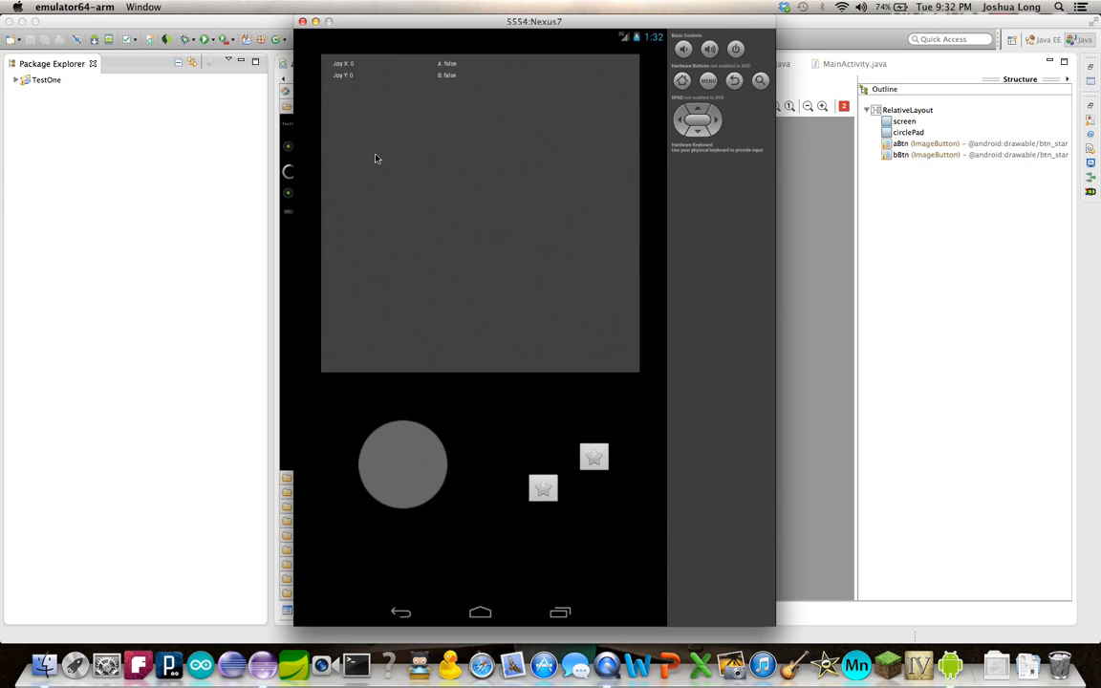
pyautogui.moveTo(444, 173)
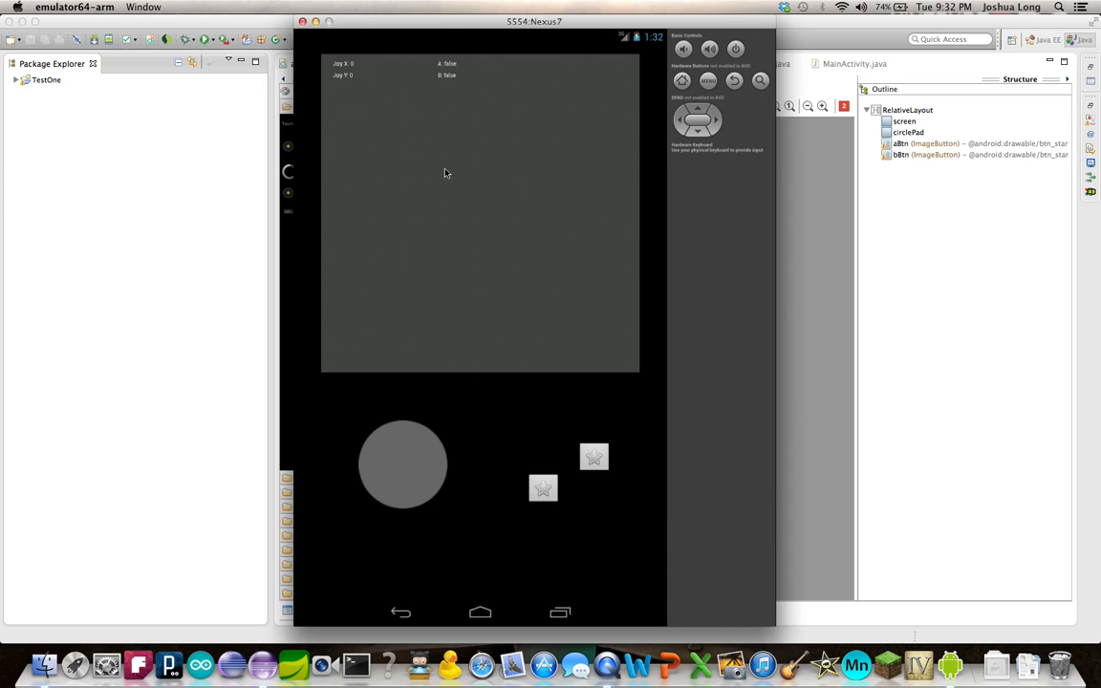
pyautogui.moveTo(367, 420)
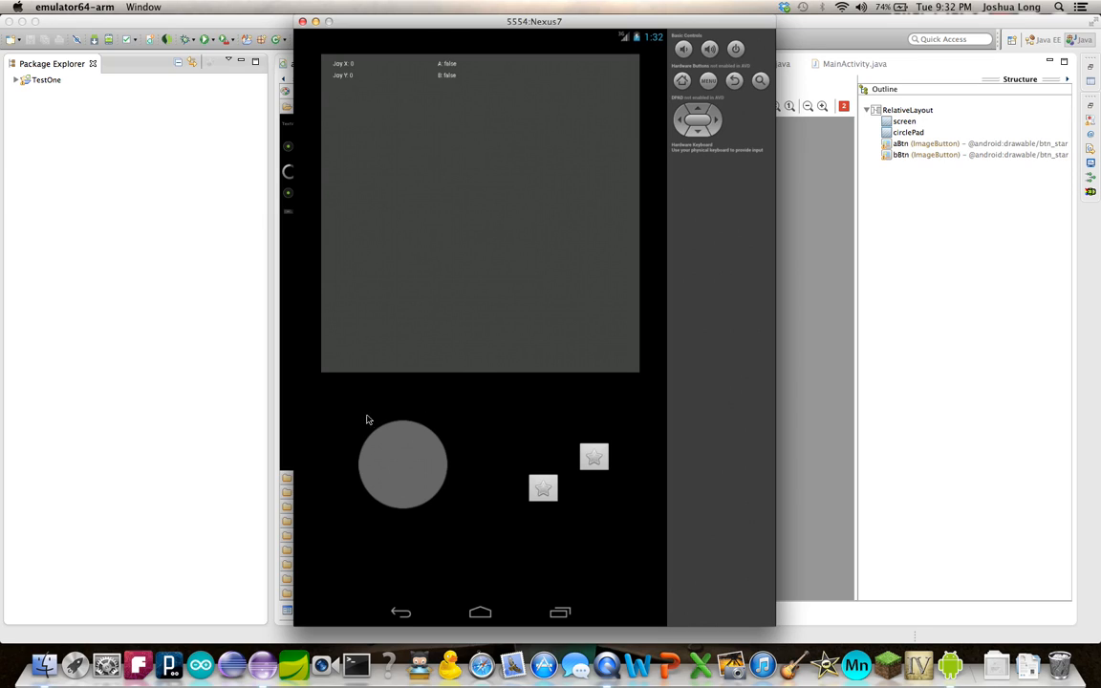
pyautogui.moveTo(380, 475)
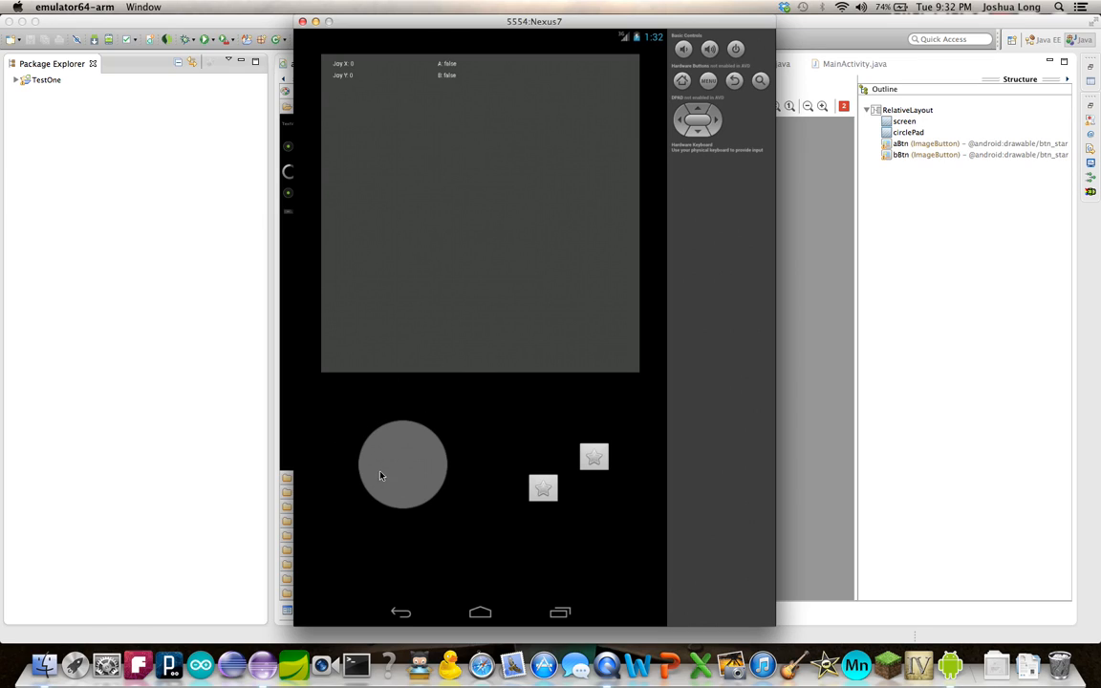
pyautogui.moveTo(386, 437)
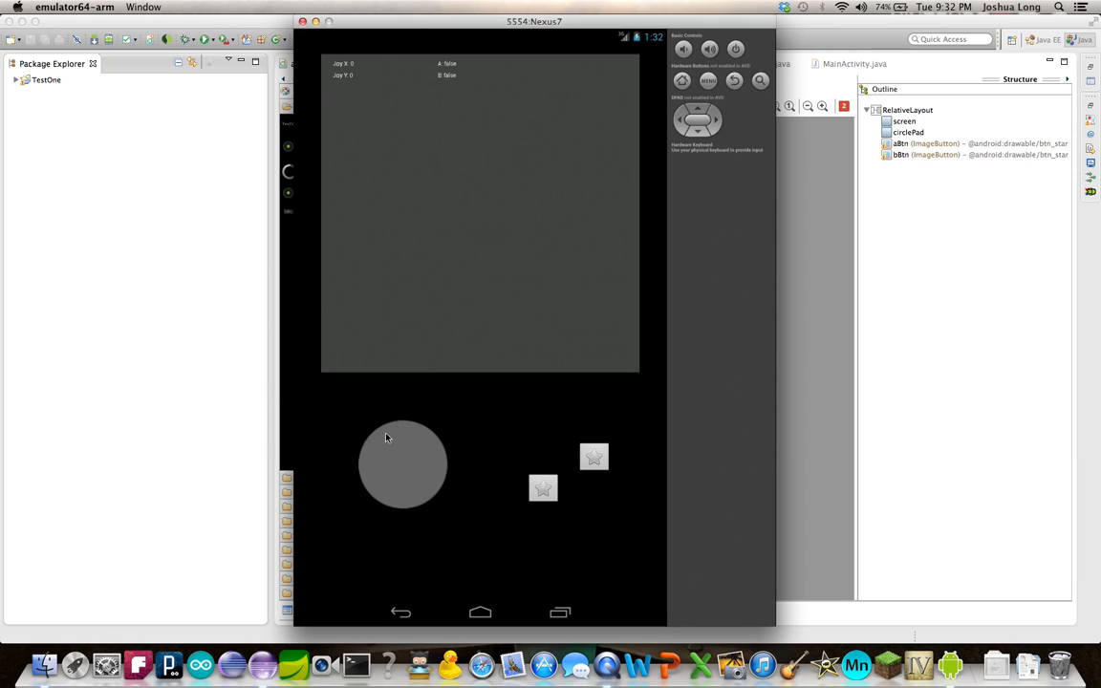
pyautogui.moveTo(371, 416)
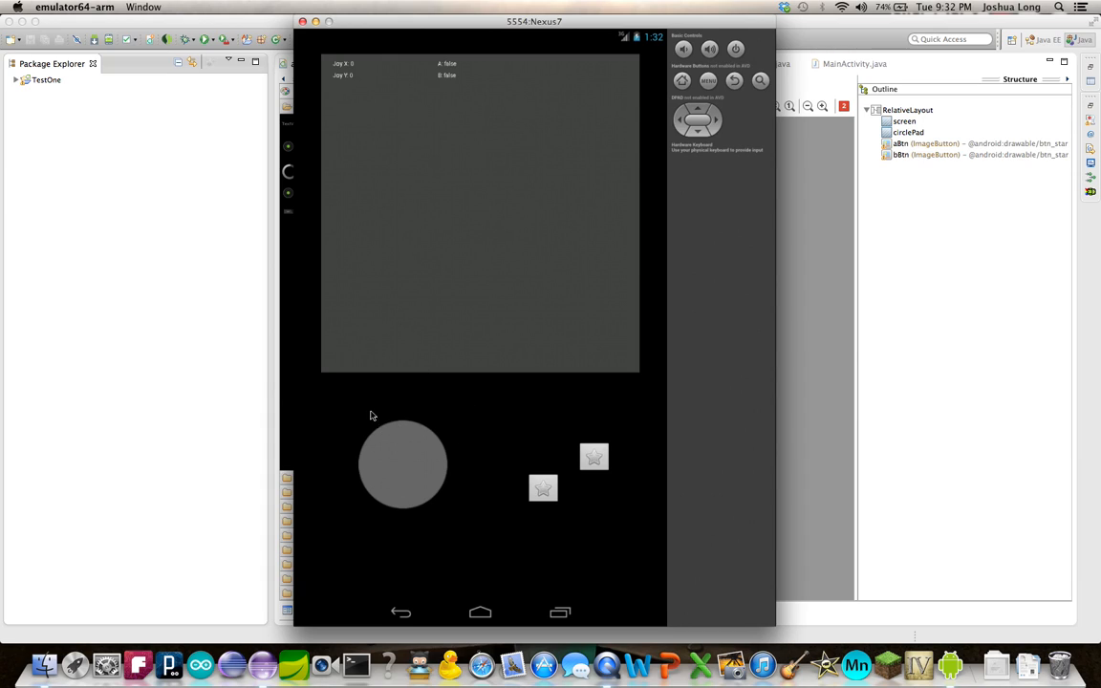
# Drag the circle pad down-left, right and up-left, releasing so Joy X/Y reset to 0.
pyautogui.moveTo(402, 464); pyautogui.dragTo(374, 501)
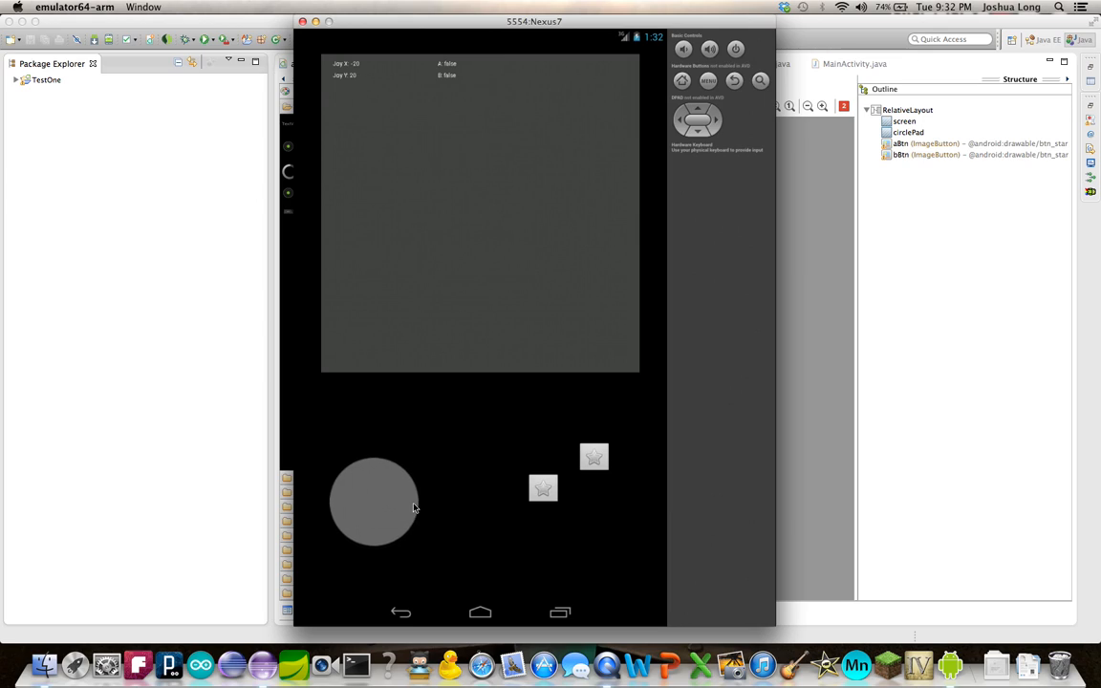
pyautogui.moveTo(374, 502); pyautogui.dragTo(432, 462)
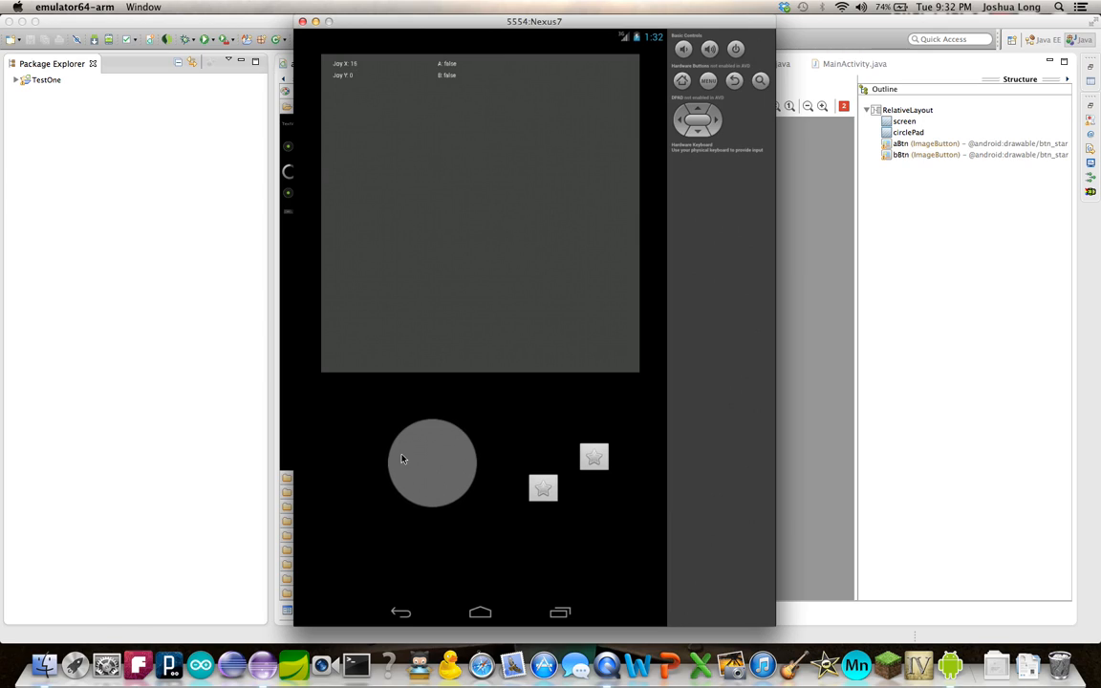
pyautogui.moveTo(432, 460); pyautogui.dragTo(402, 454)
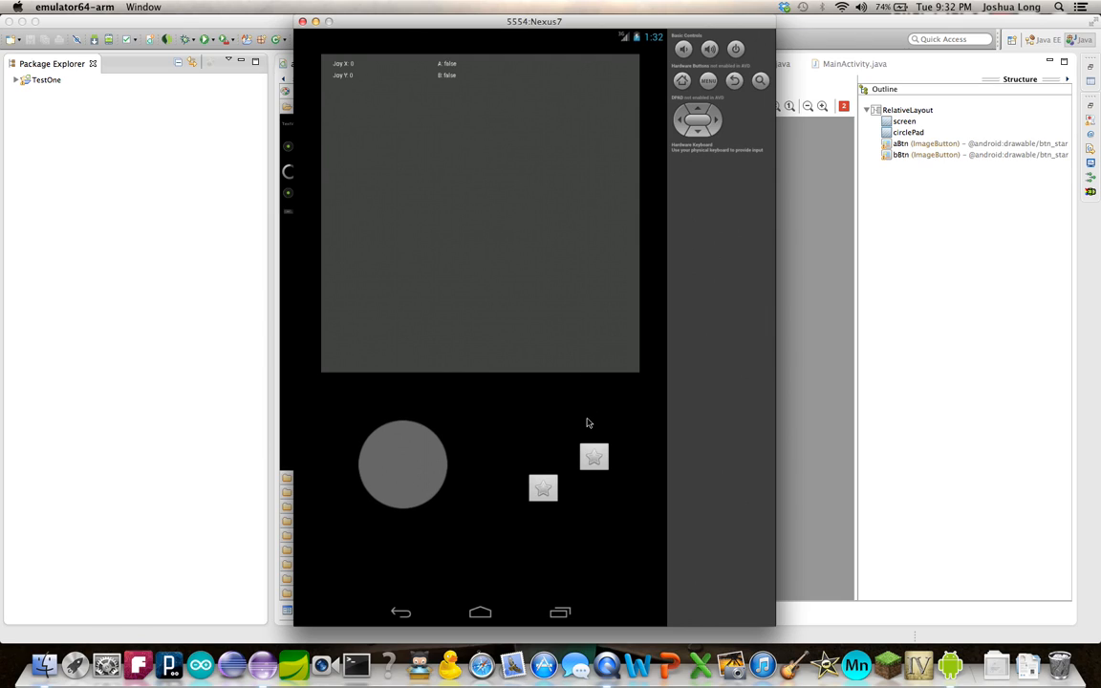
pyautogui.moveTo(428, 452)
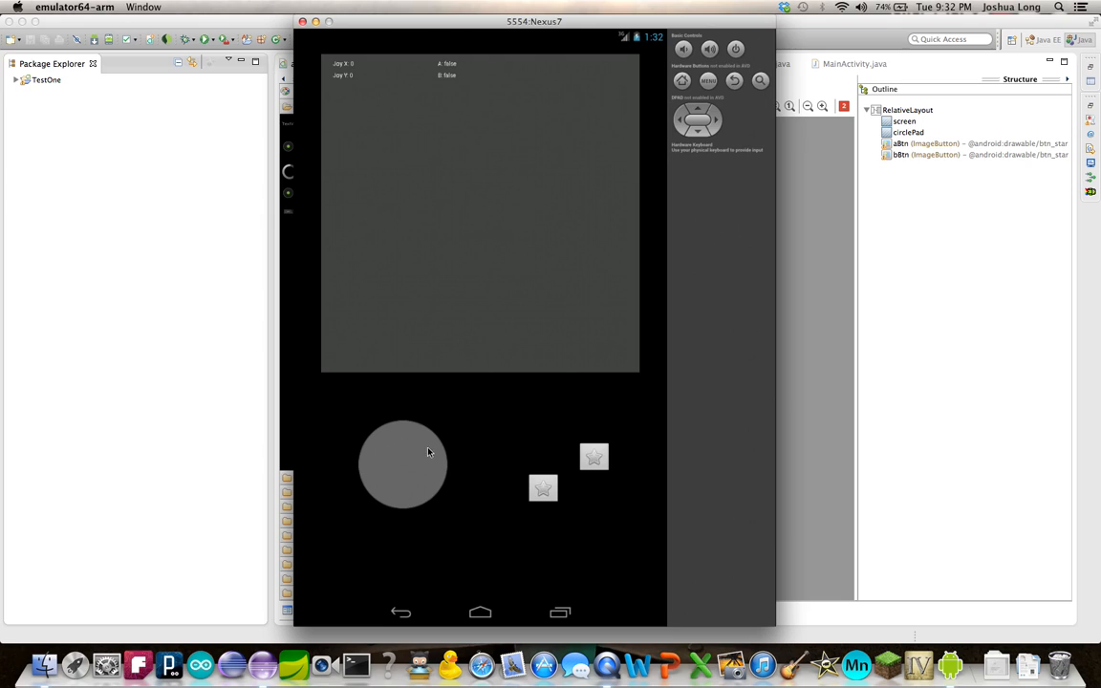
pyautogui.moveTo(413, 464)
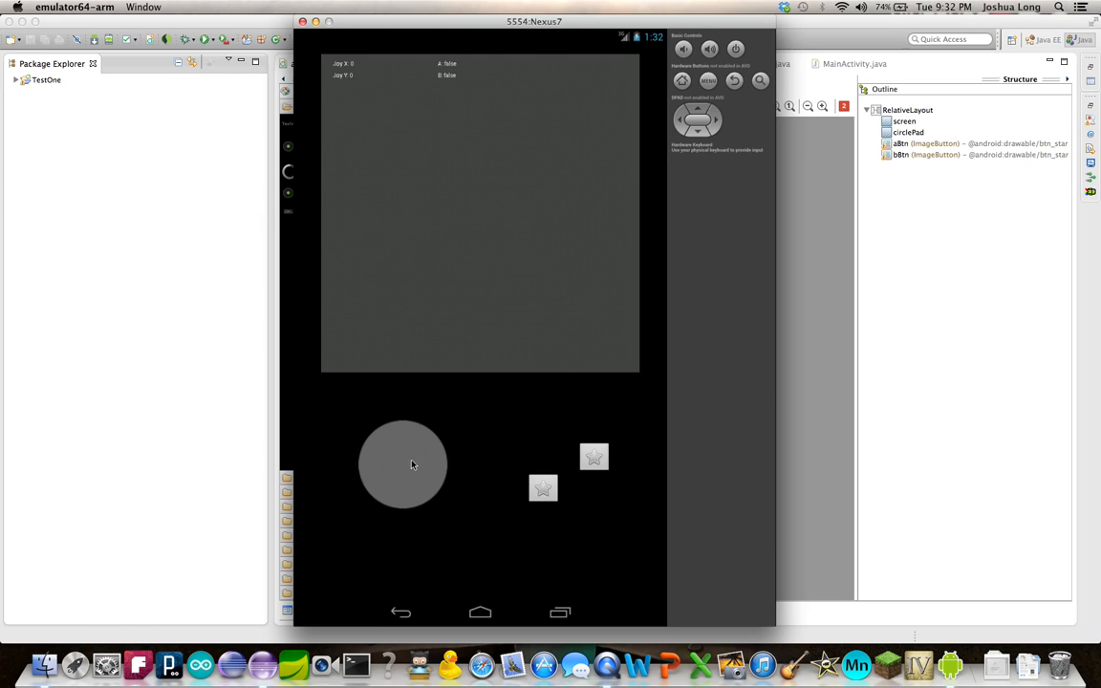
pyautogui.moveTo(403, 464); pyautogui.dragTo(365, 450)
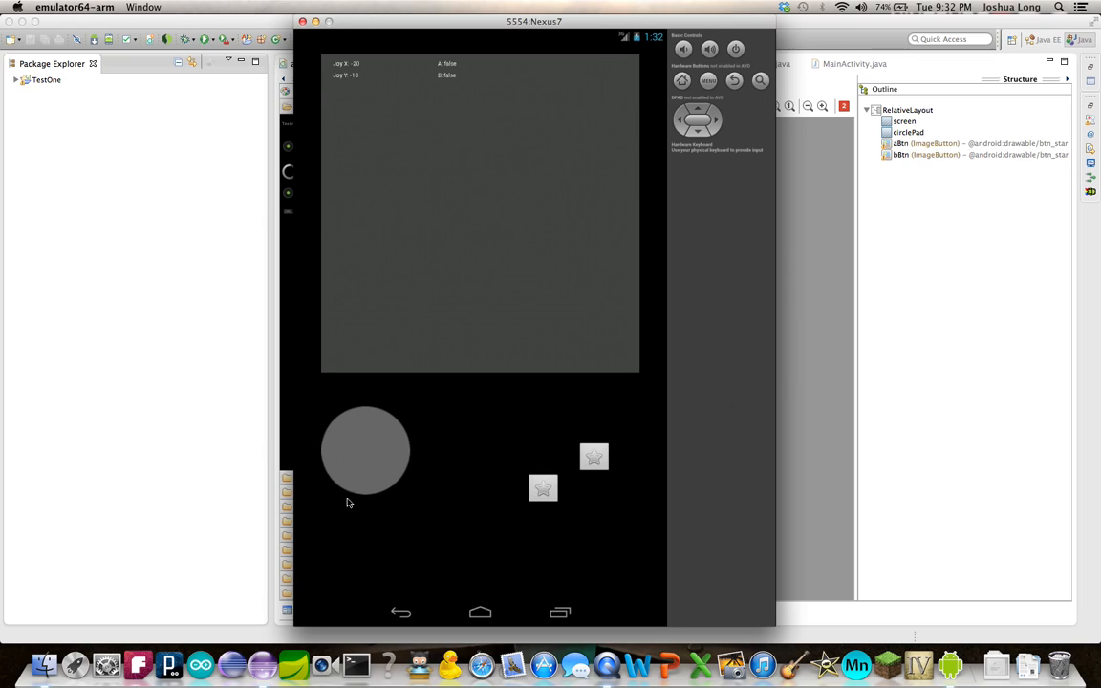
pyautogui.moveTo(365, 450); pyautogui.dragTo(428, 463)
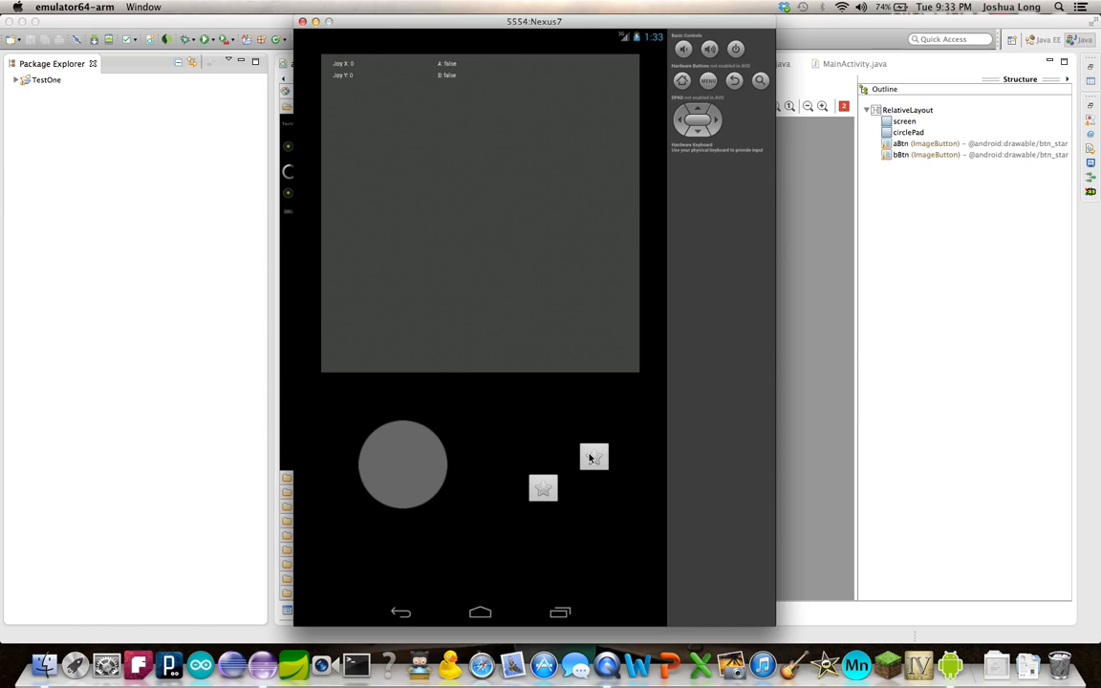
pyautogui.moveTo(495, 482)
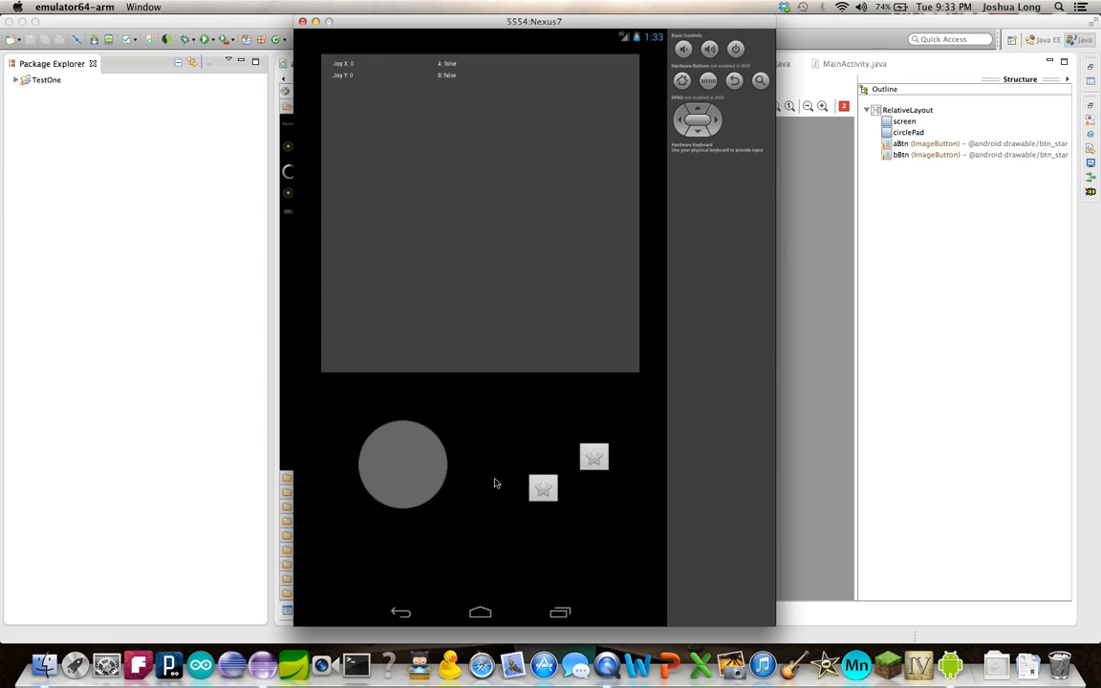
pyautogui.moveTo(382, 441)
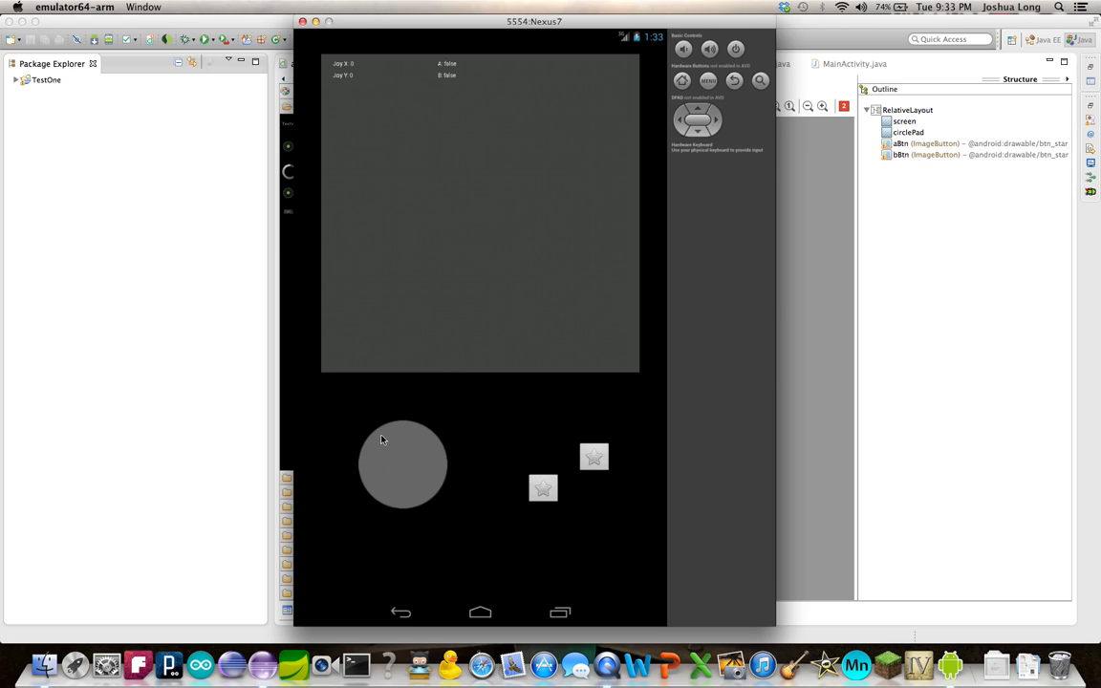
# Push the circle pad down-left to read X -6, Y 20, then let it recenter.
pyautogui.moveTo(402, 465); pyautogui.dragTo(378, 435)
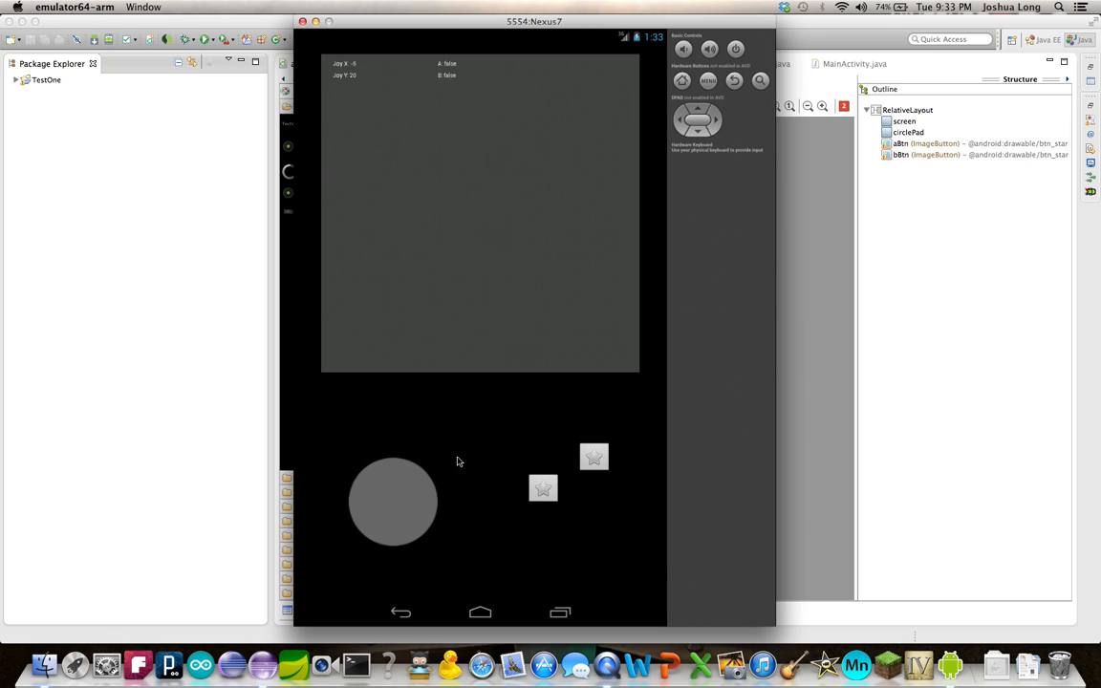
pyautogui.moveTo(392, 501); pyautogui.dragTo(428, 427)
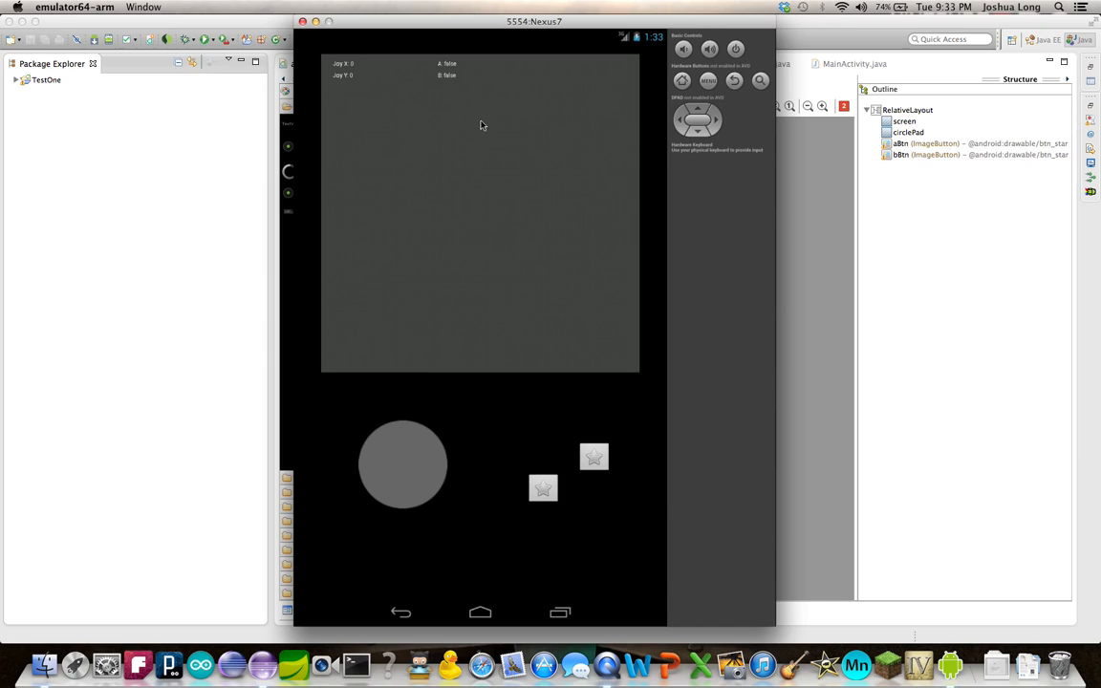
pyautogui.moveTo(425, 122)
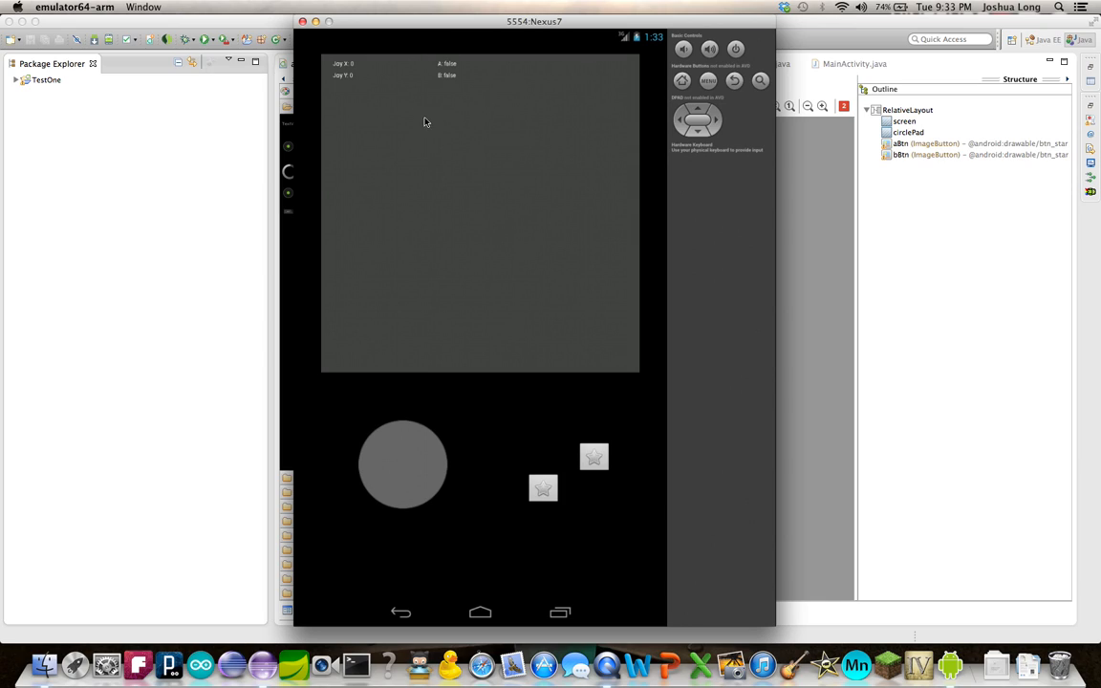
pyautogui.moveTo(452, 144)
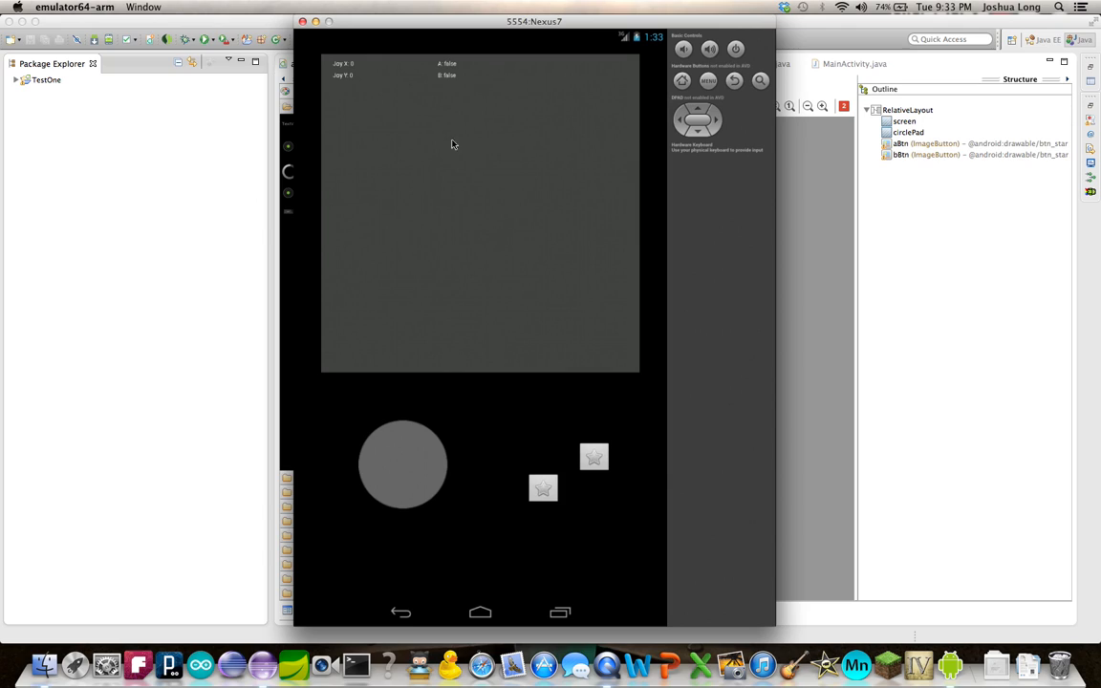
pyautogui.moveTo(379, 79)
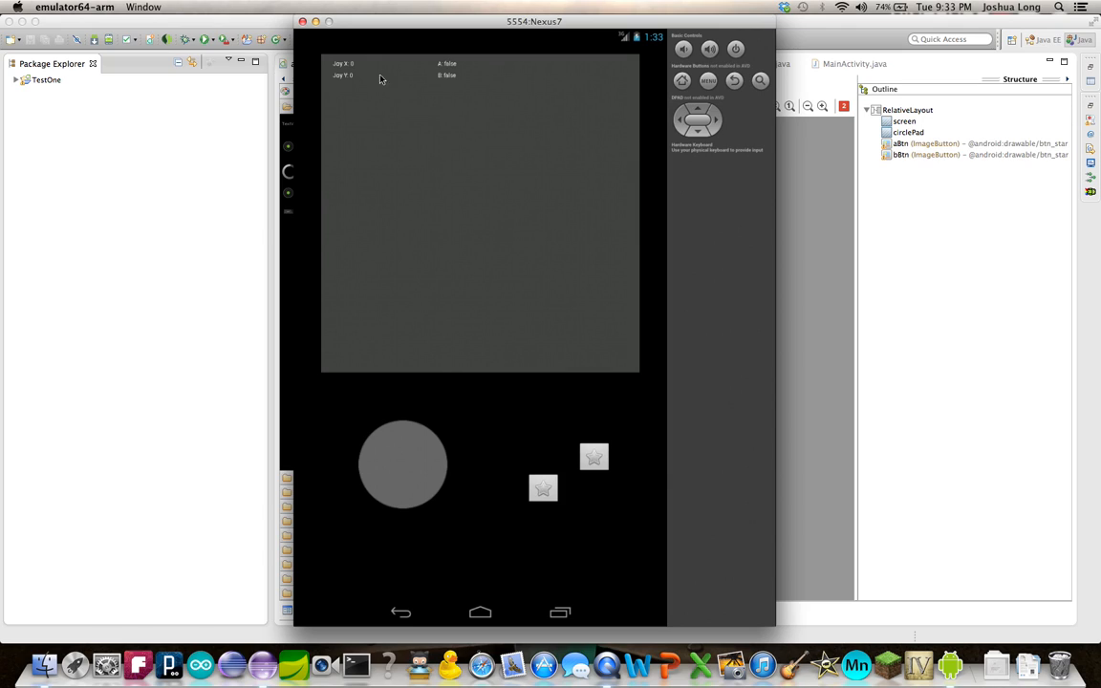
pyautogui.moveTo(363, 251)
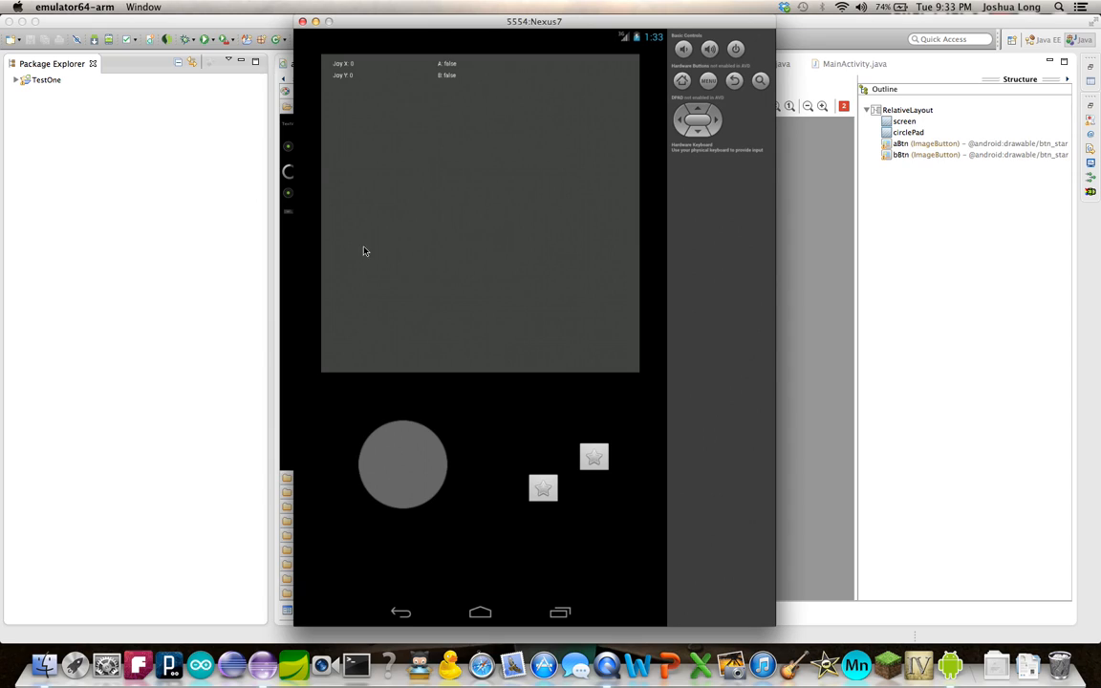
pyautogui.moveTo(465, 51)
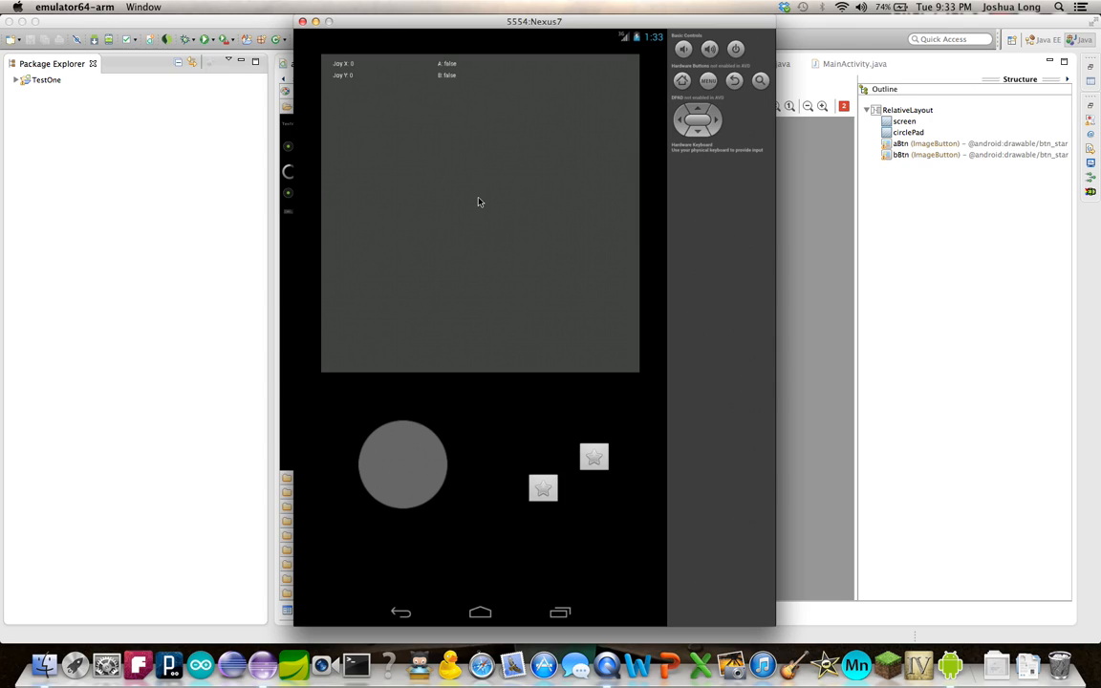
pyautogui.moveTo(569, 207)
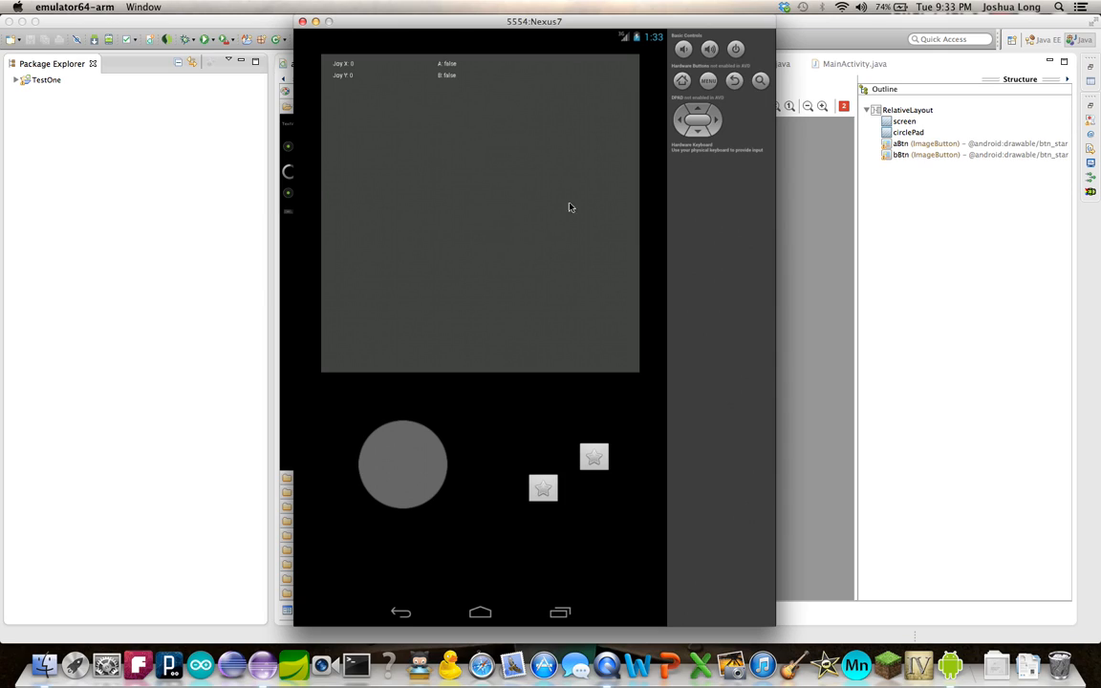
pyautogui.moveTo(509, 350)
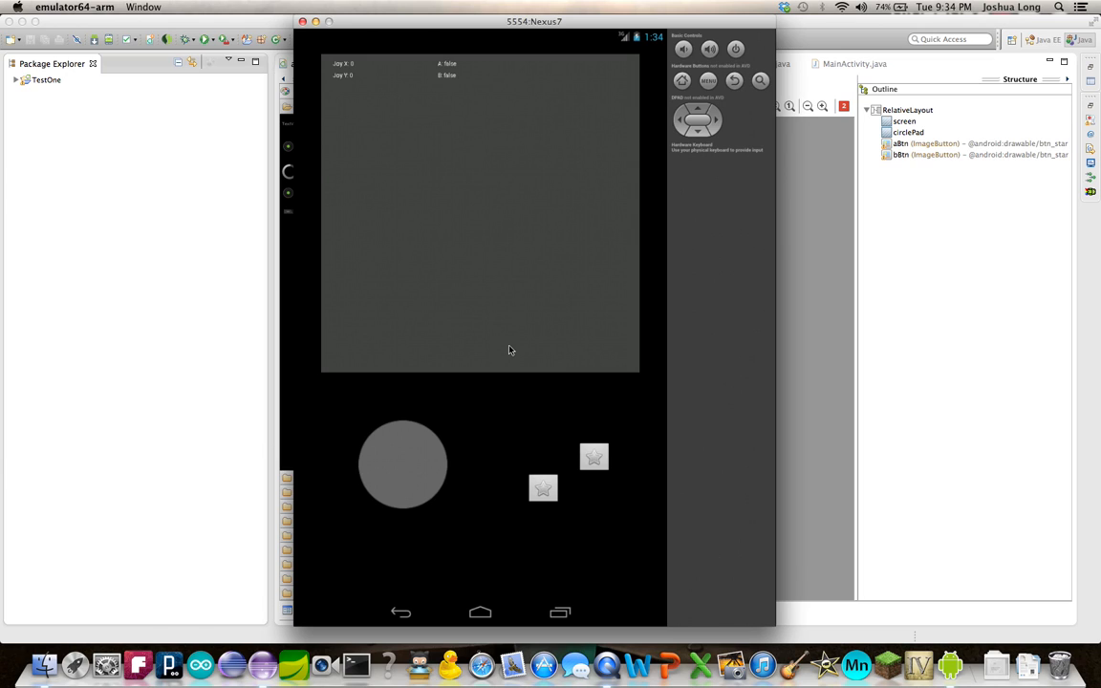
pyautogui.moveTo(165, 564)
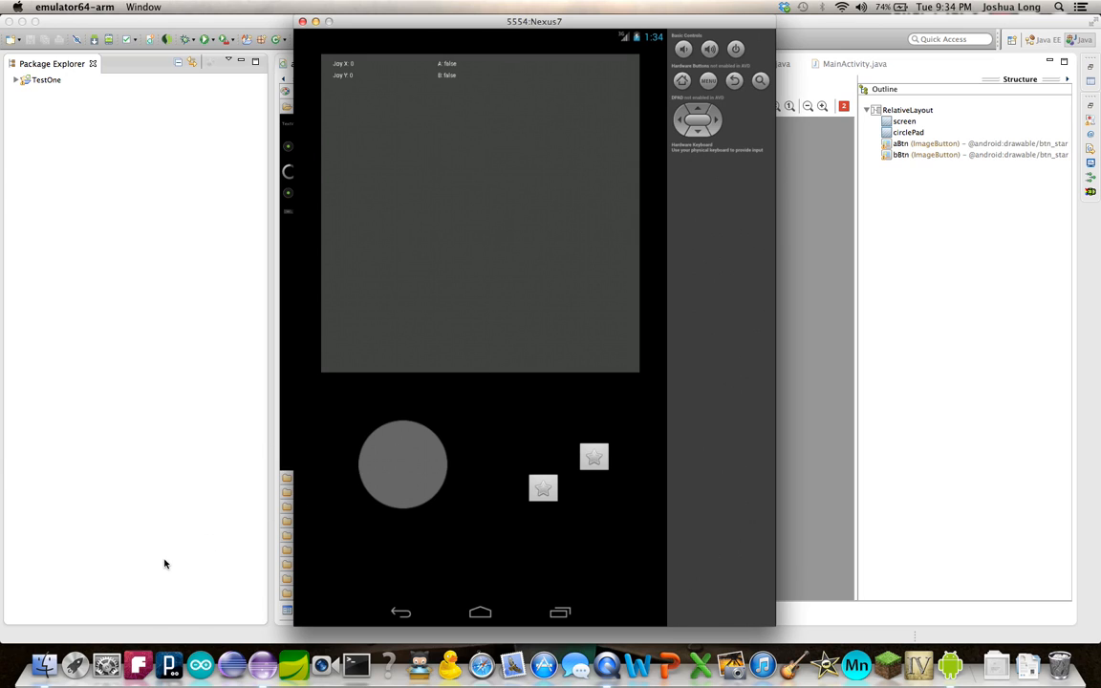